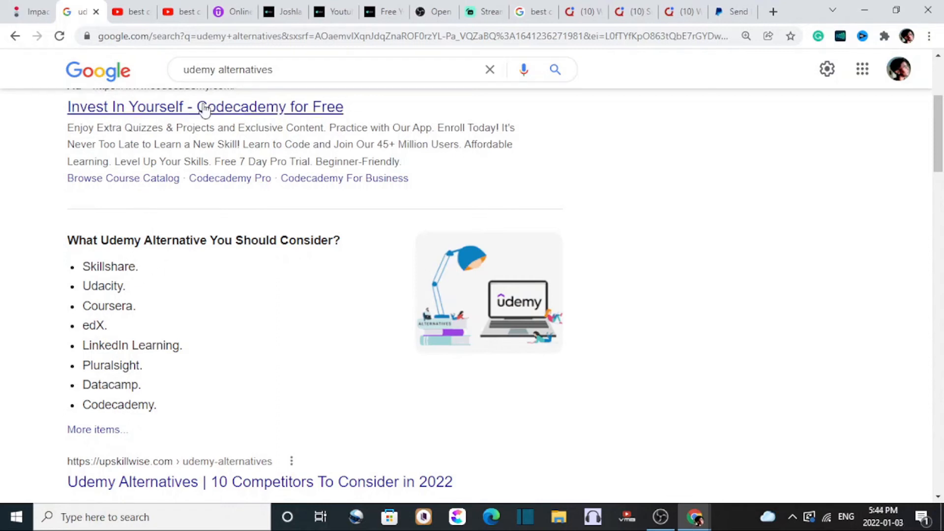
mouse_move(101, 309)
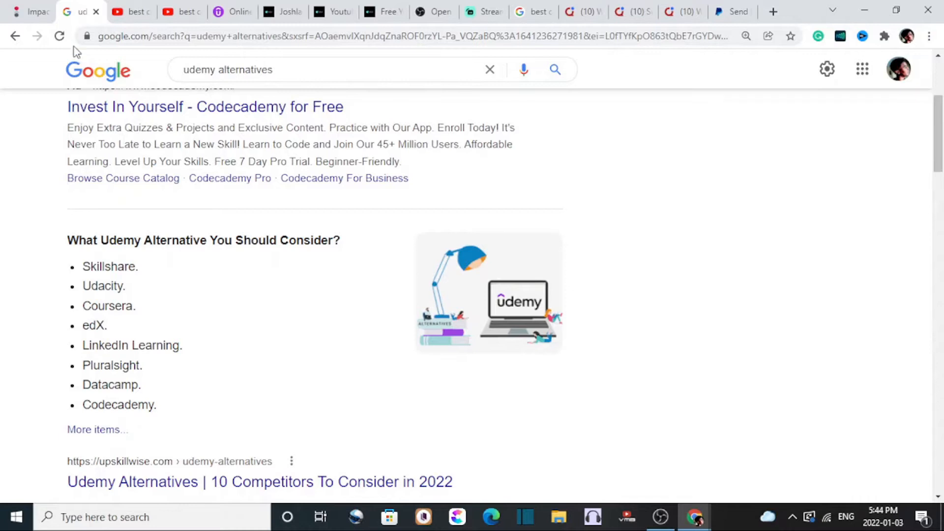
- Scroll through the alternatives list in the current tab and clear its highlight
click(127, 11)
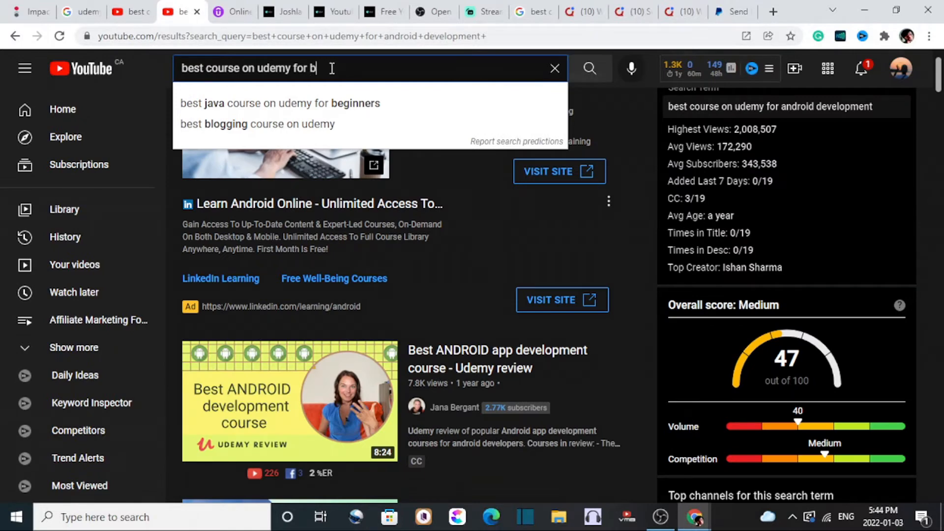
key(Backspace)
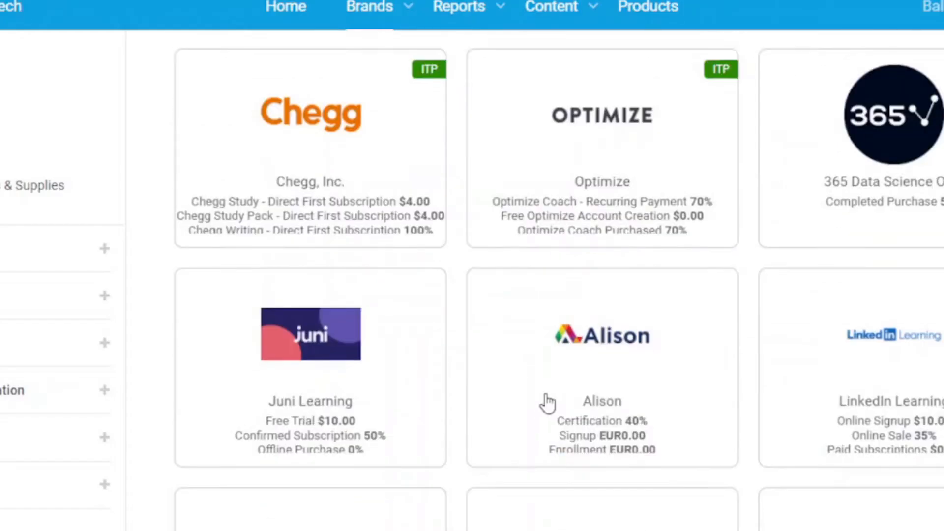
scroll(down, 3)
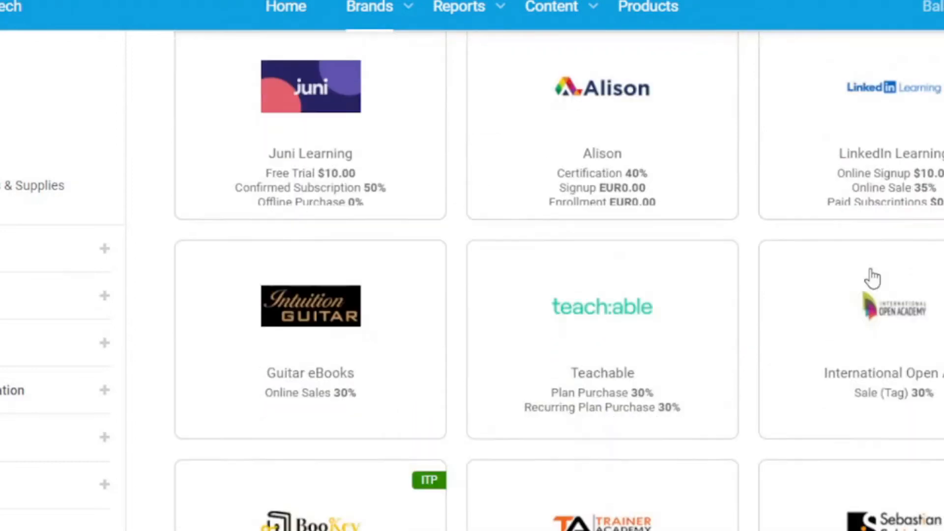
scroll(down, 3)
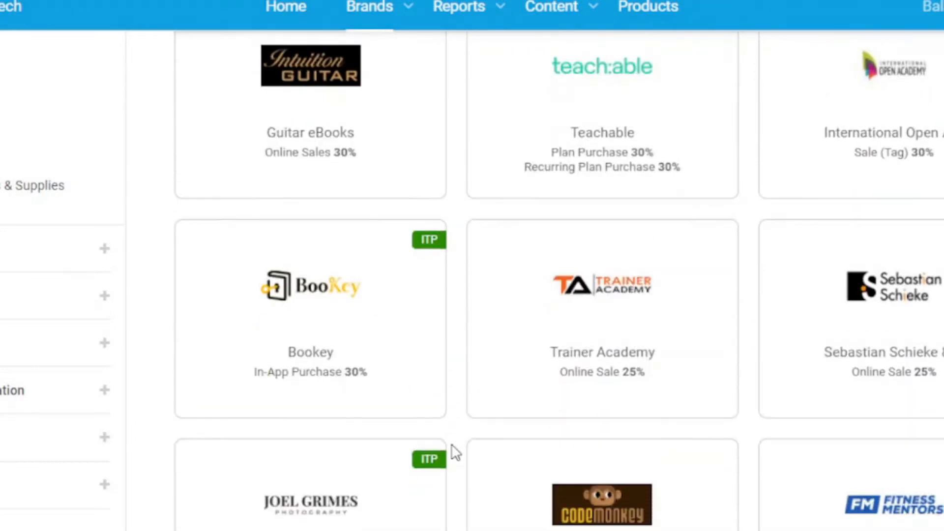
scroll(down, 3)
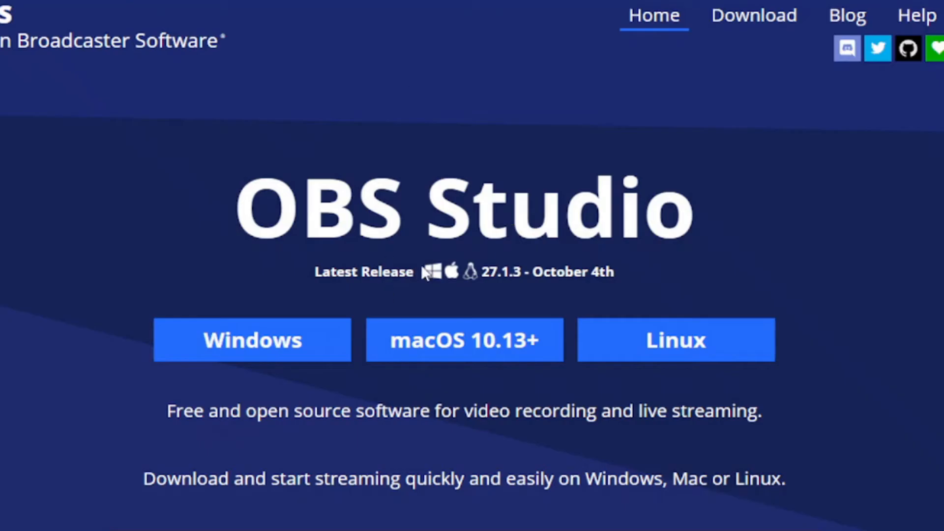
double_click(560, 207)
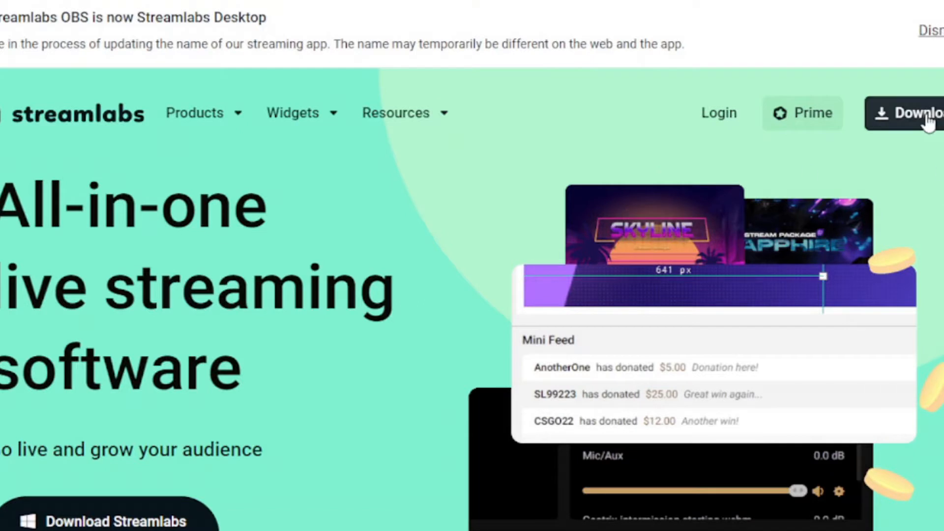
mouse_move(466, 4)
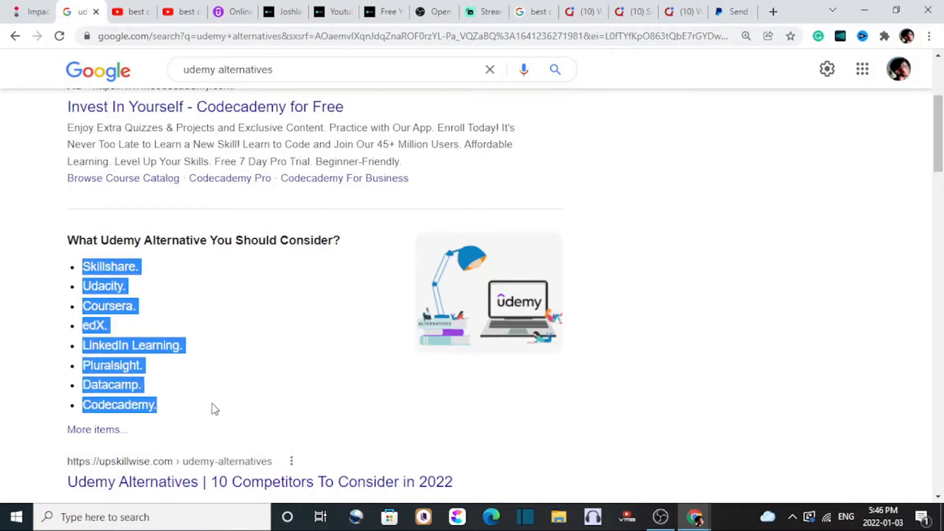
click(680, 216)
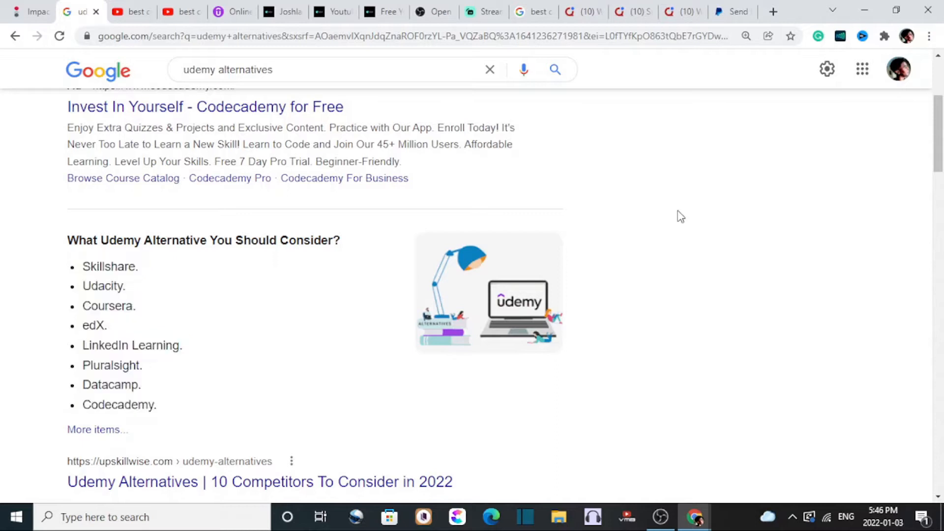
scroll(down, 3)
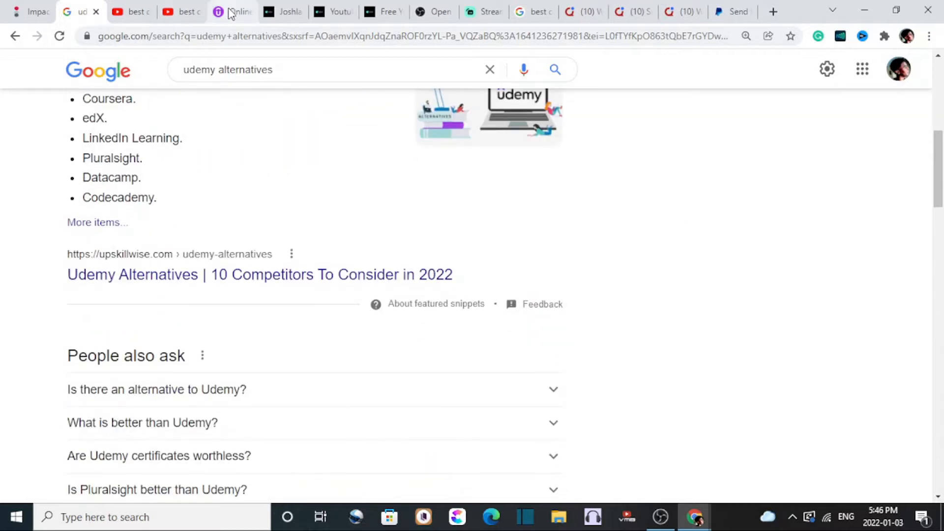
- Switch to the Udemy tab showing 10,000 'python' course results and scroll back to the top
click(232, 12)
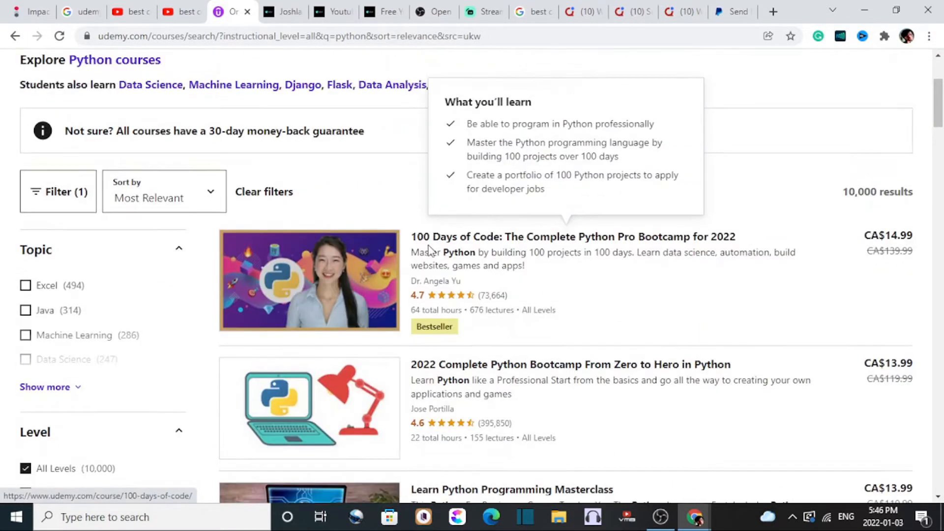
scroll(up, 3)
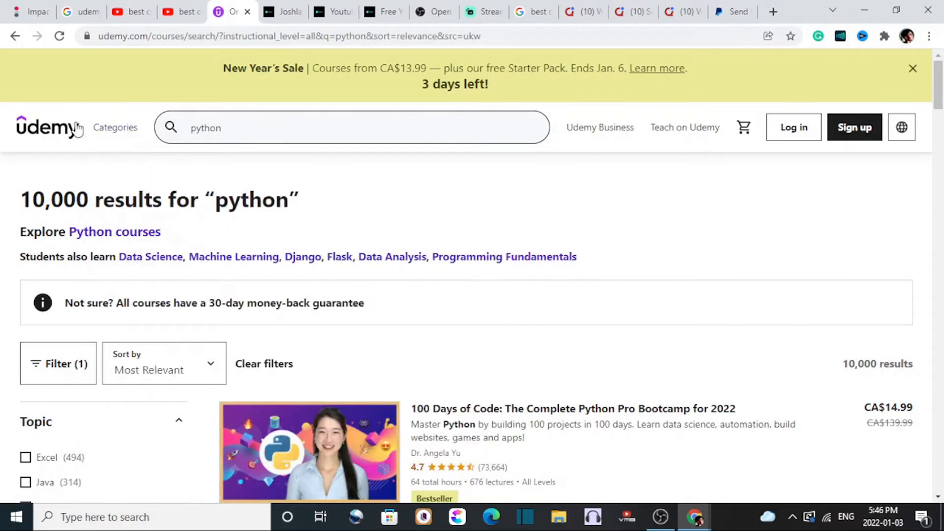
click(115, 127)
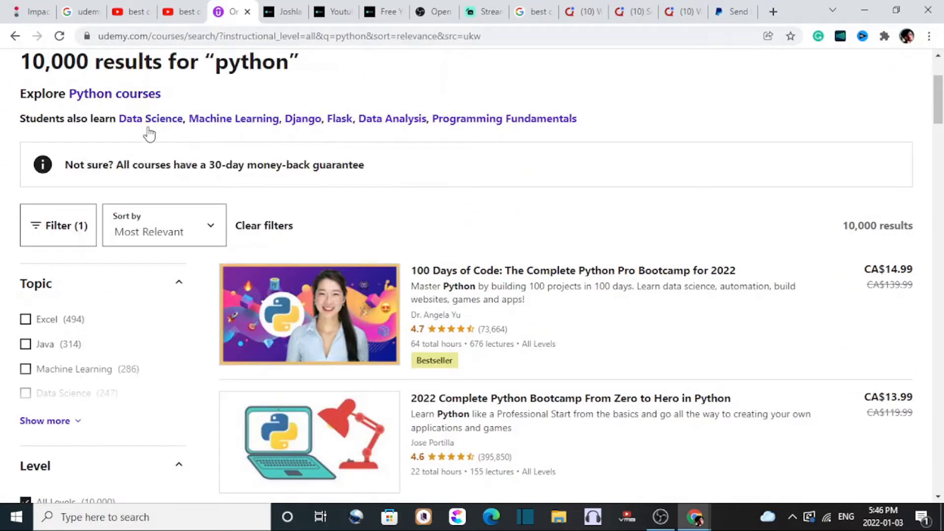
scroll(up, 3)
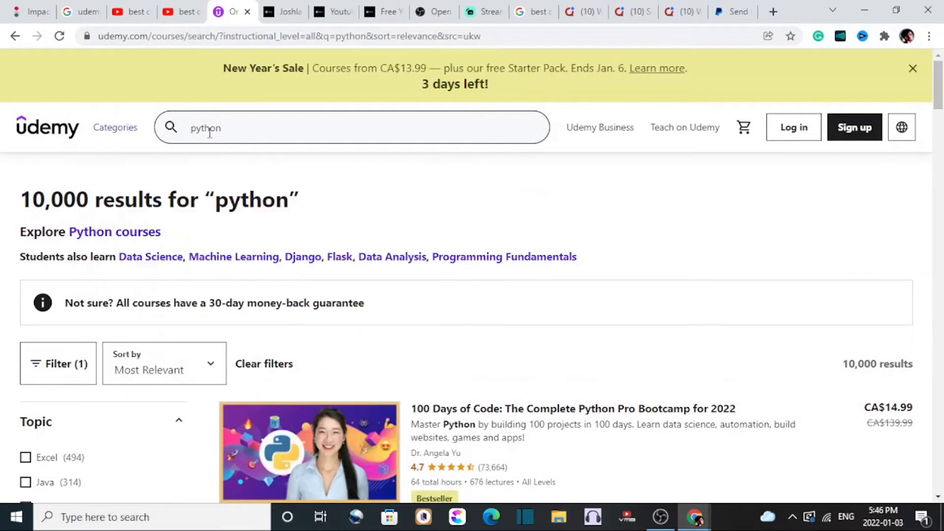
mouse_move(127, 10)
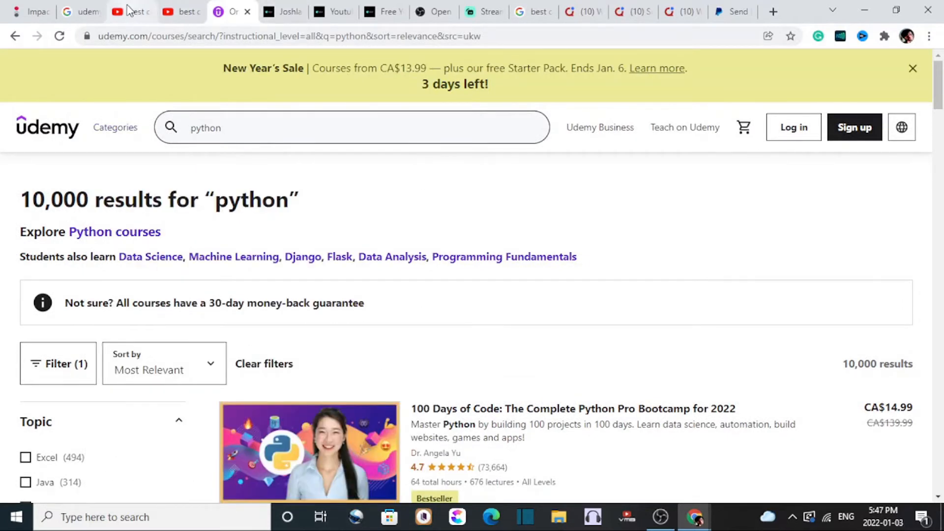
- Review the YouTube results for 'best courses on udemy for python', scrolling down through competing videos
click(129, 12)
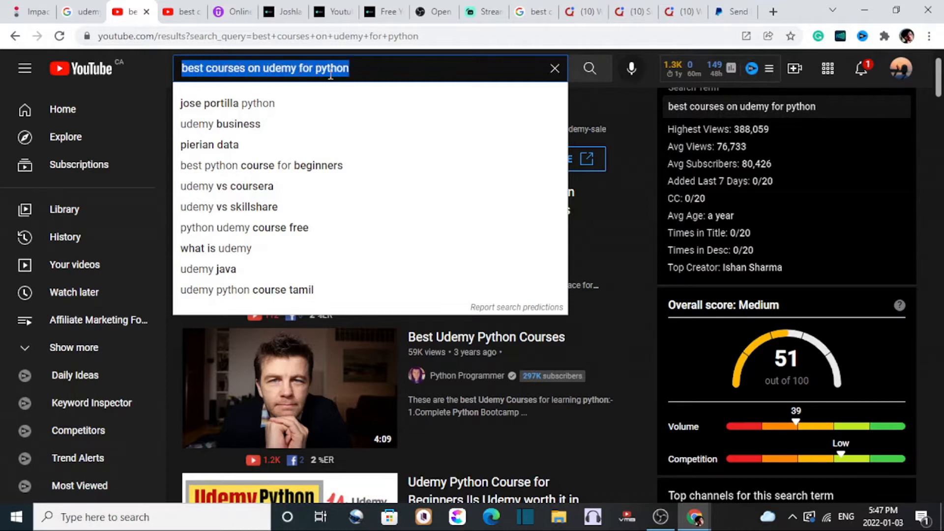
mouse_move(691, 184)
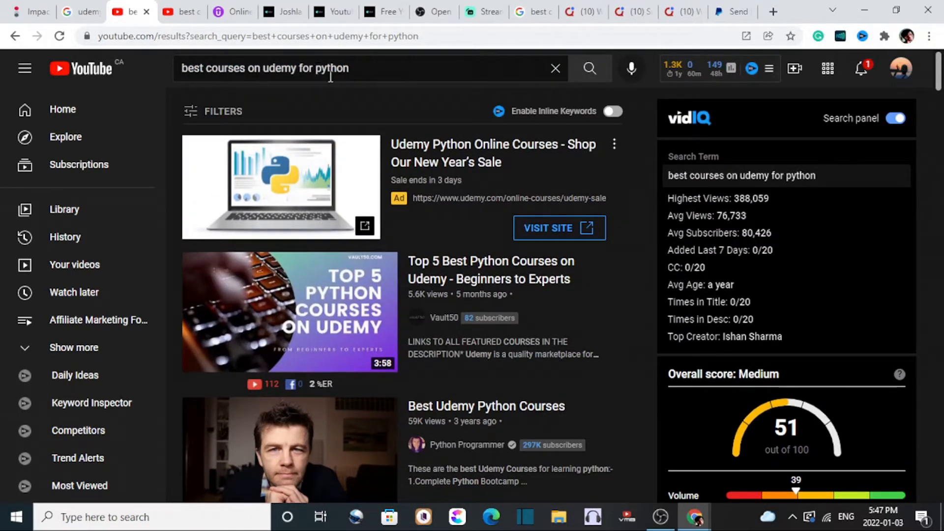
mouse_move(458, 307)
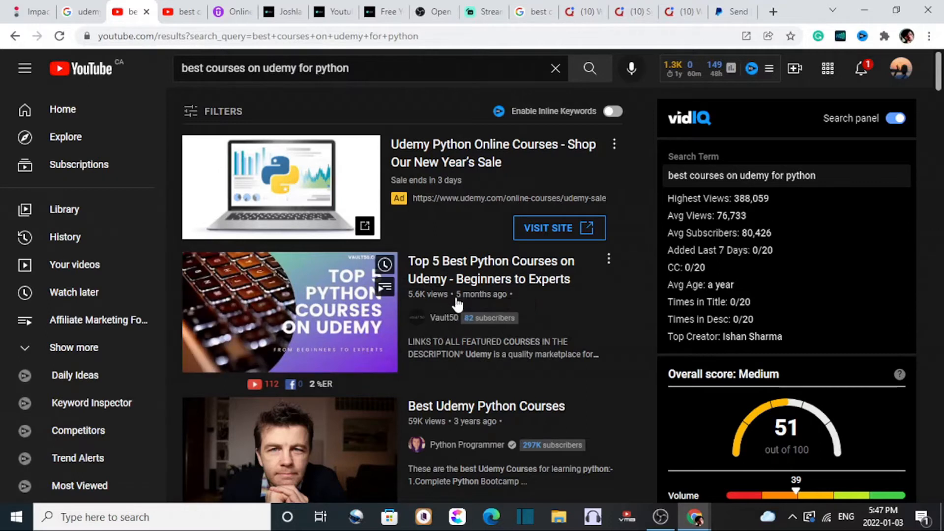
mouse_move(455, 304)
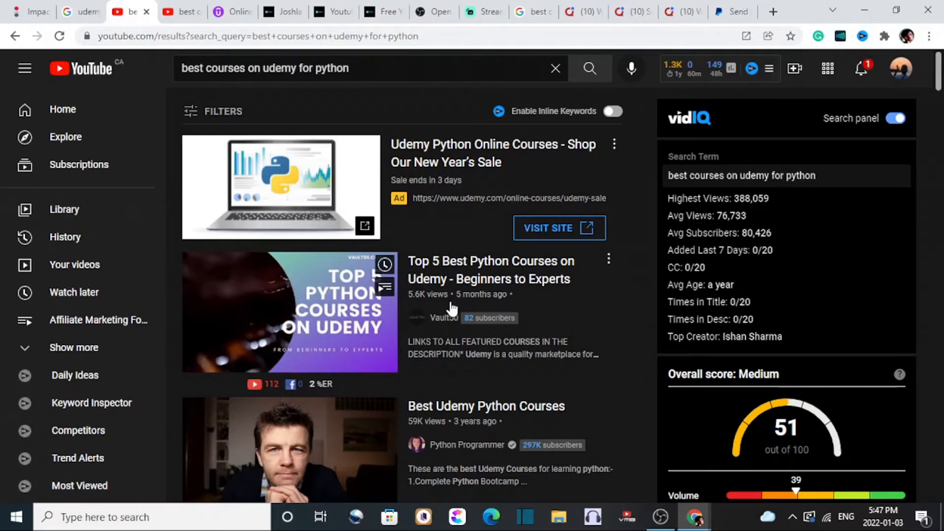
scroll(down, 3)
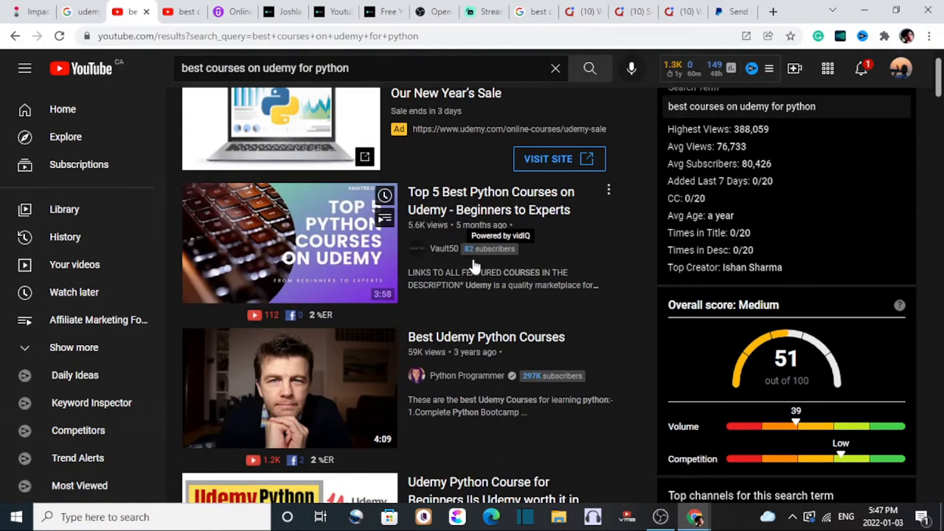
scroll(down, 3)
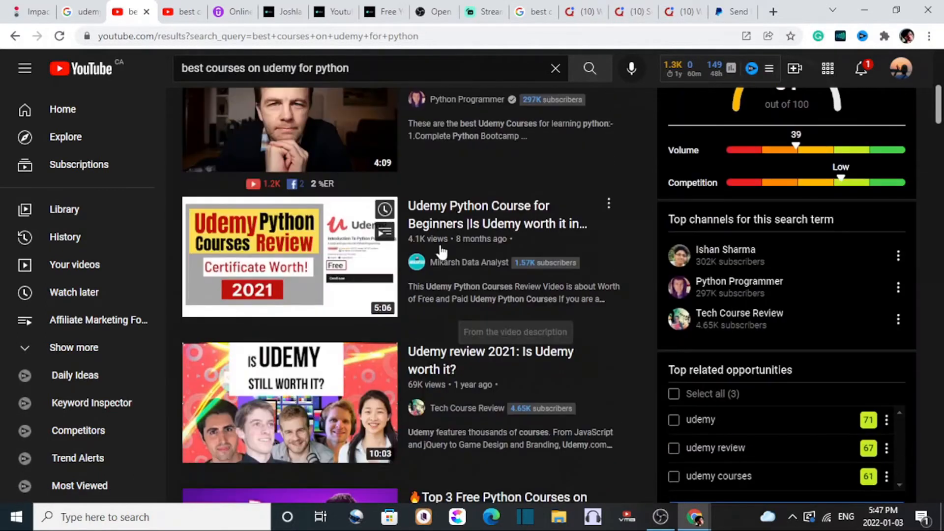
scroll(down, 3)
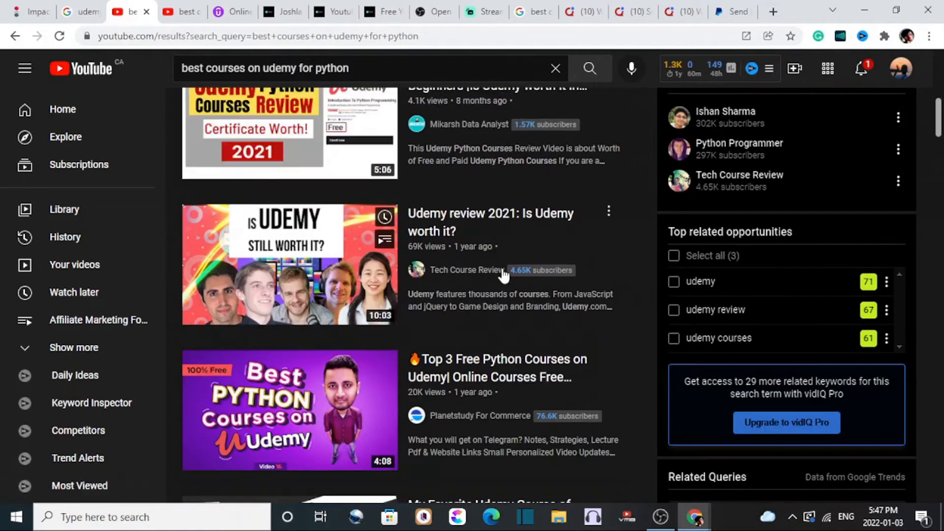
scroll(down, 3)
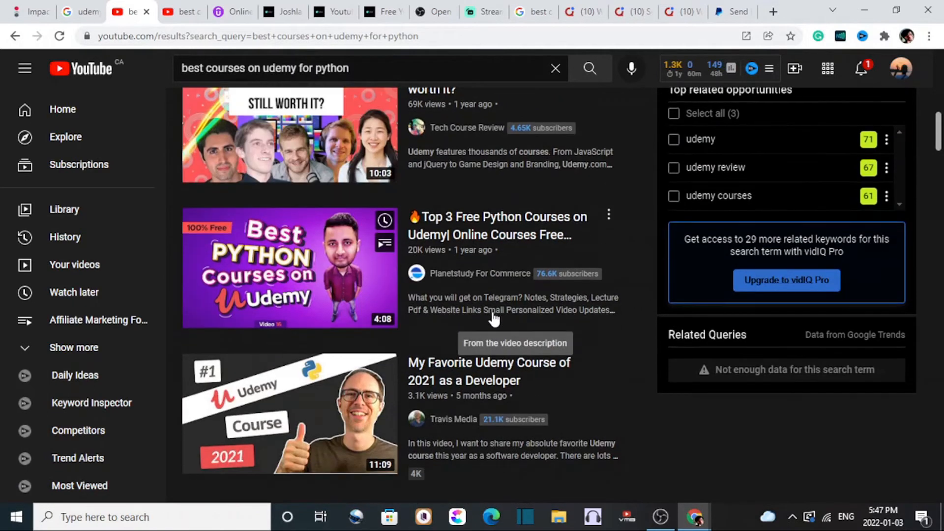
scroll(down, 3)
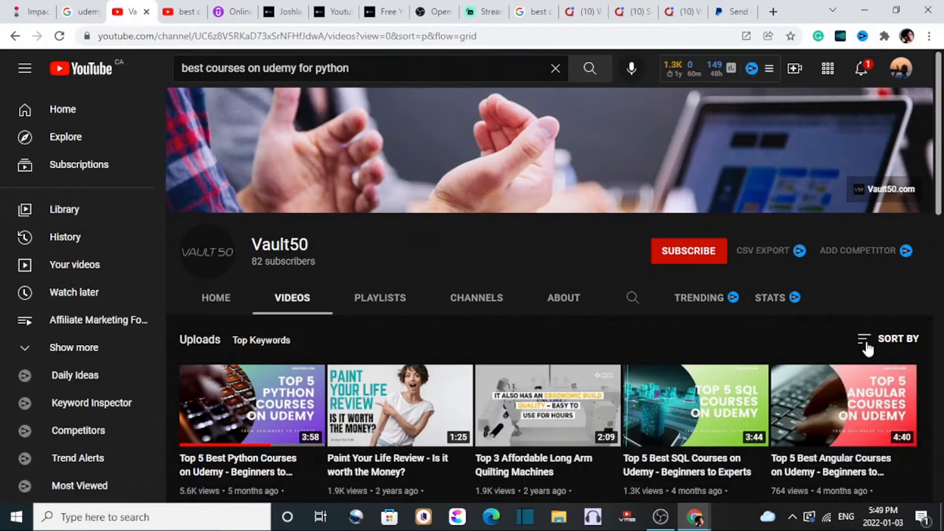
scroll(down, 3)
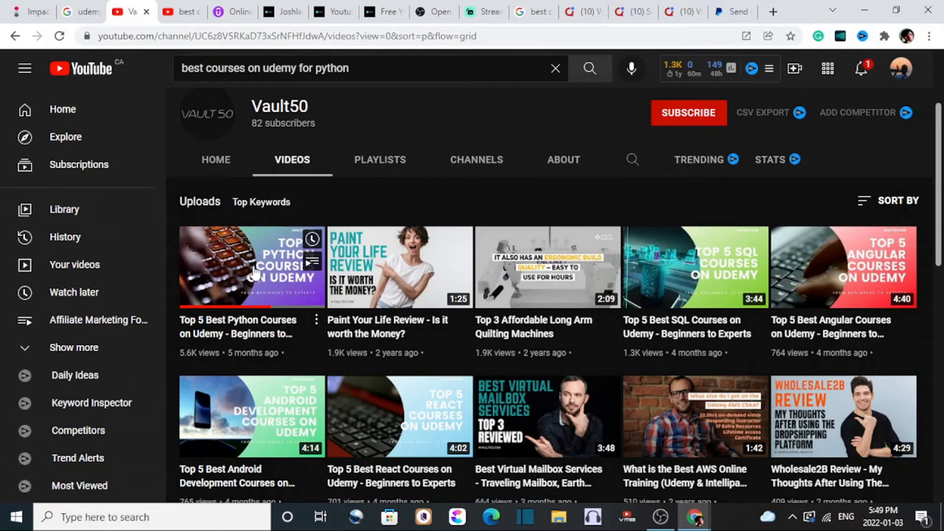
mouse_move(599, 364)
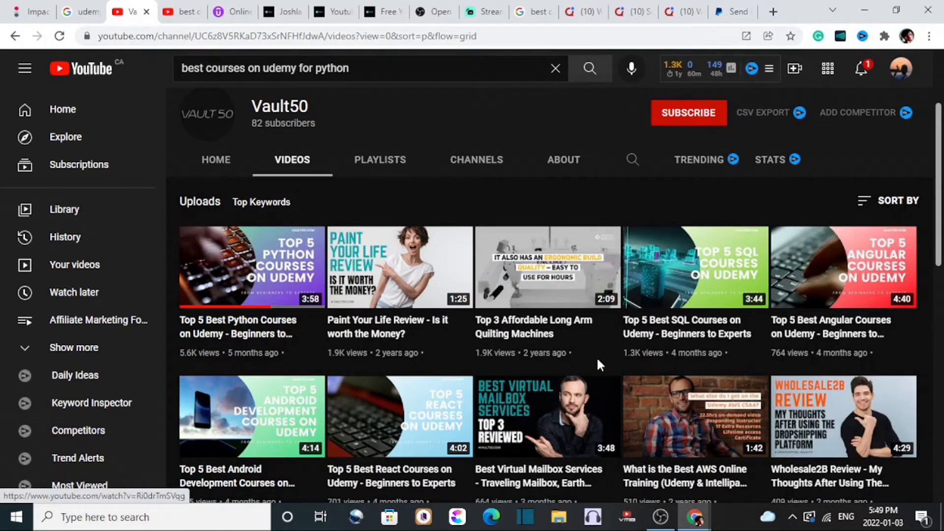
mouse_move(694, 337)
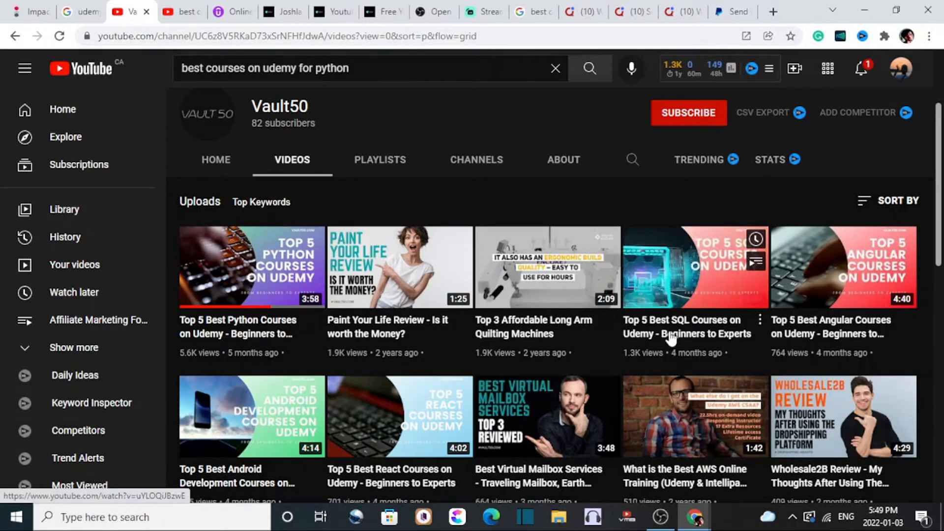
mouse_move(807, 366)
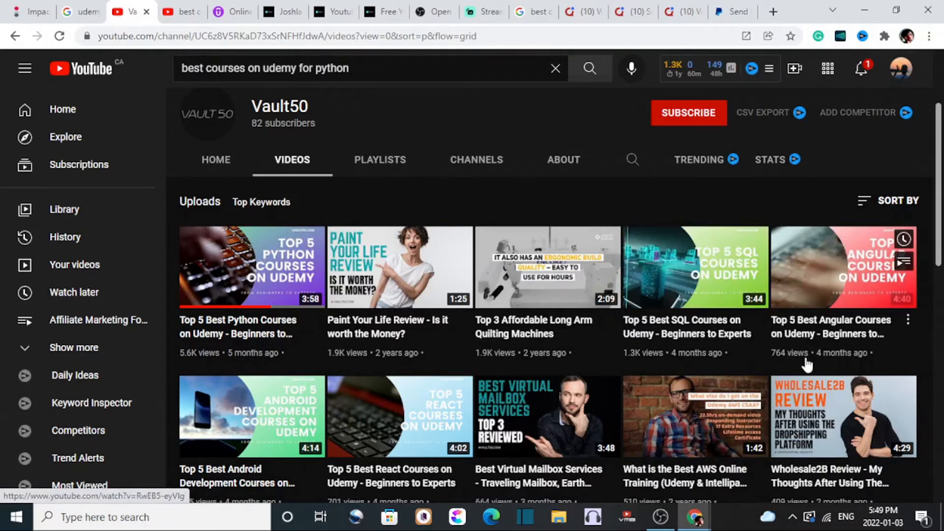
scroll(down, 3)
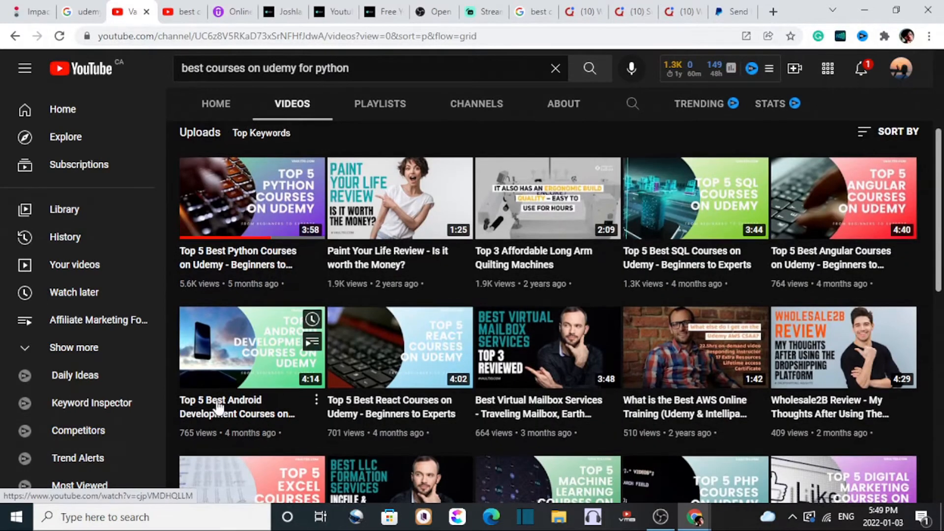
mouse_move(373, 431)
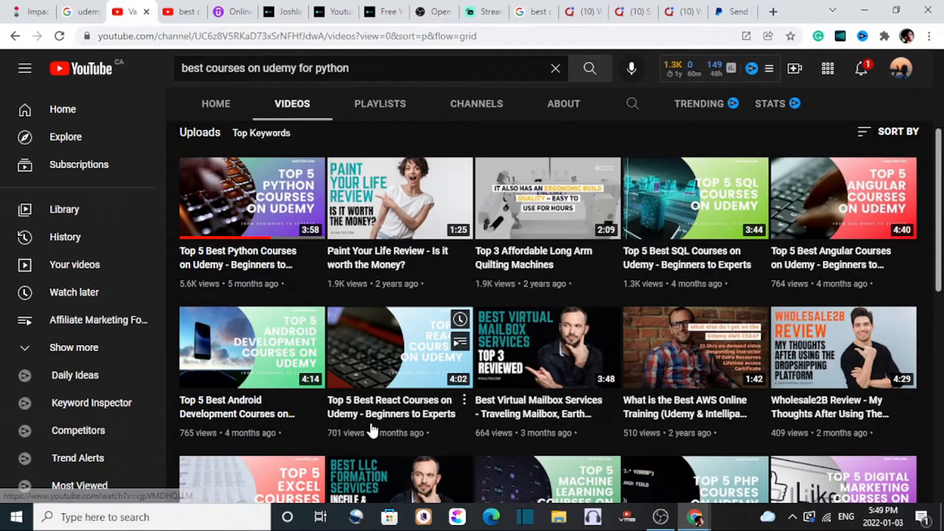
- Rerun the Google search for the best Udemy Python courses query
click(233, 12)
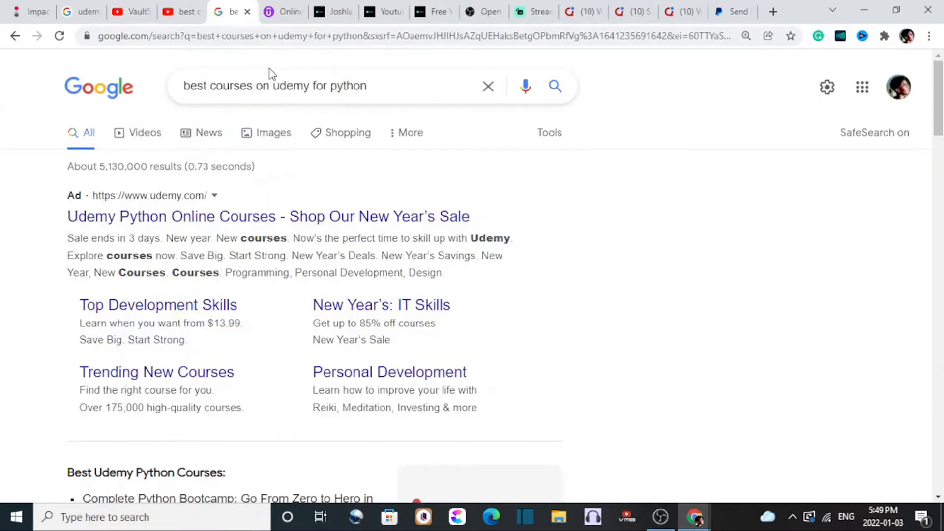
click(301, 86)
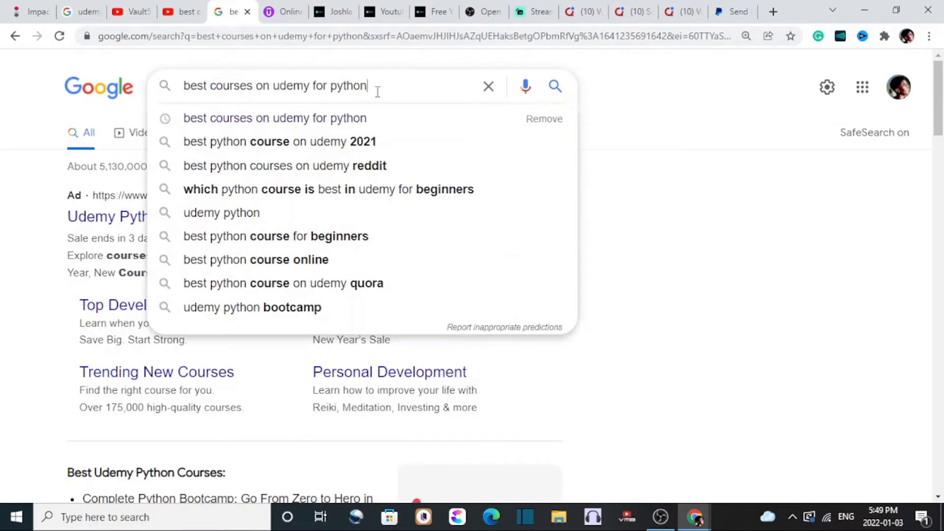
triple_click(276, 86)
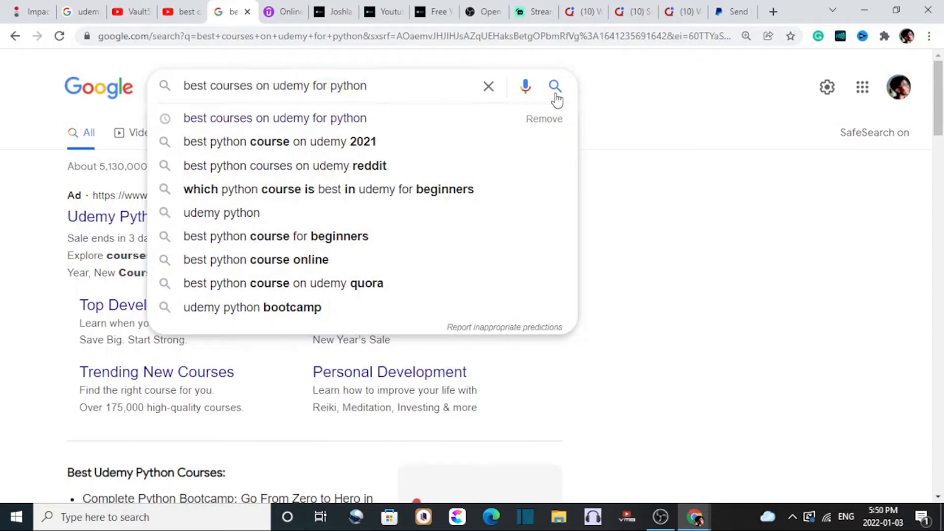
click(555, 86)
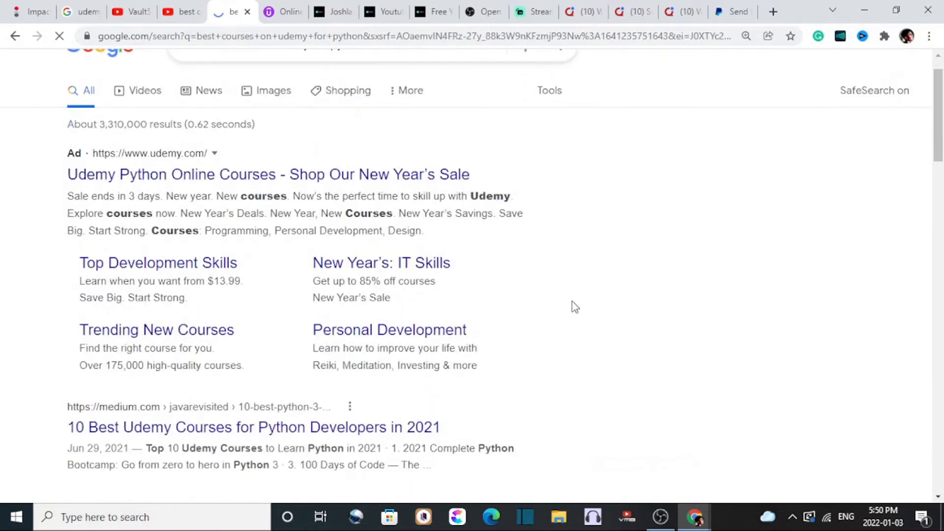
- Scroll the results and open the Udemy and Benzinga links in new tabs
scroll(down, 3)
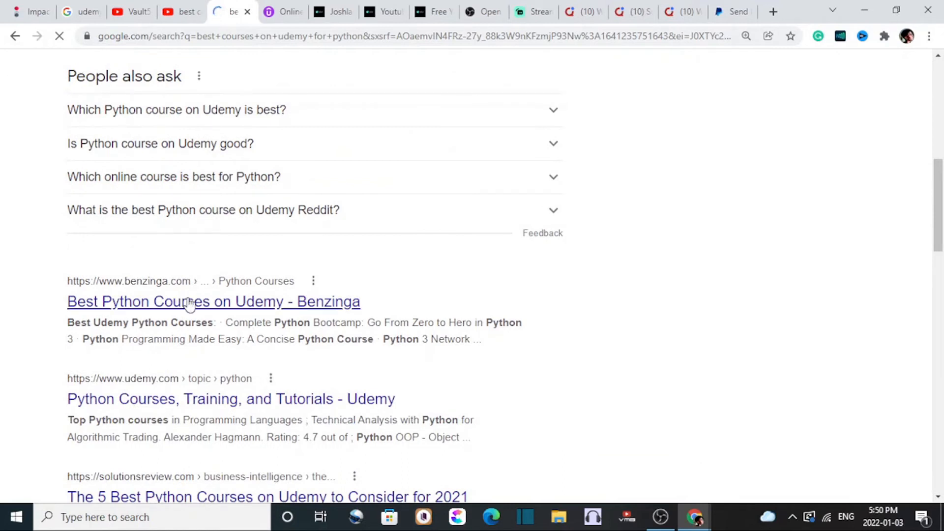
scroll(down, 3)
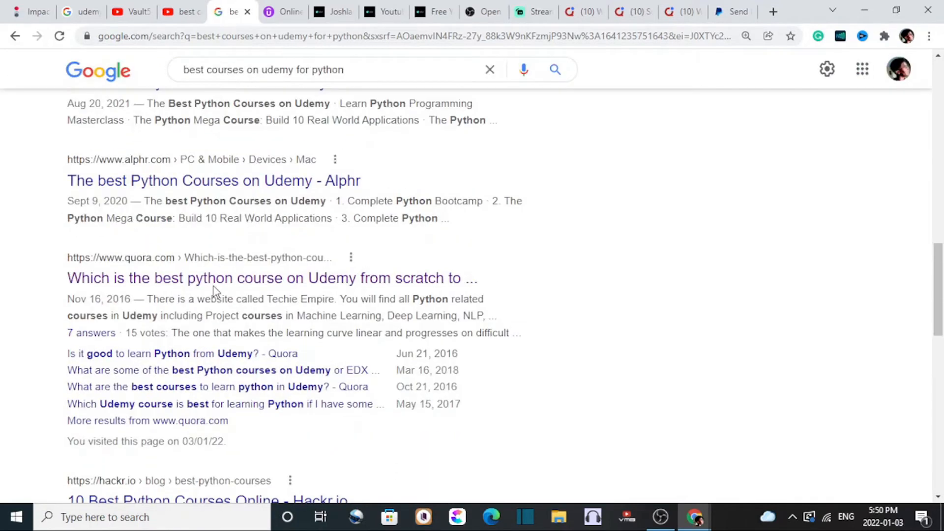
click(273, 277)
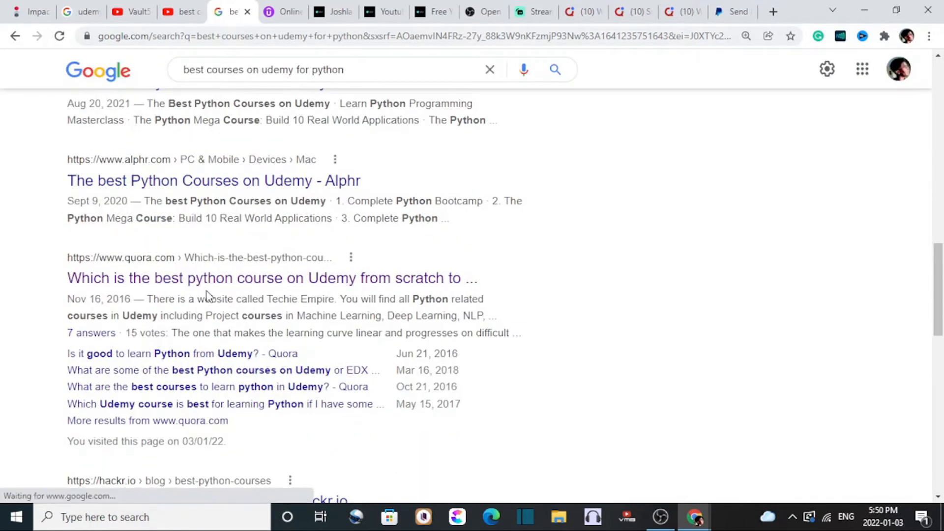
scroll(down, 3)
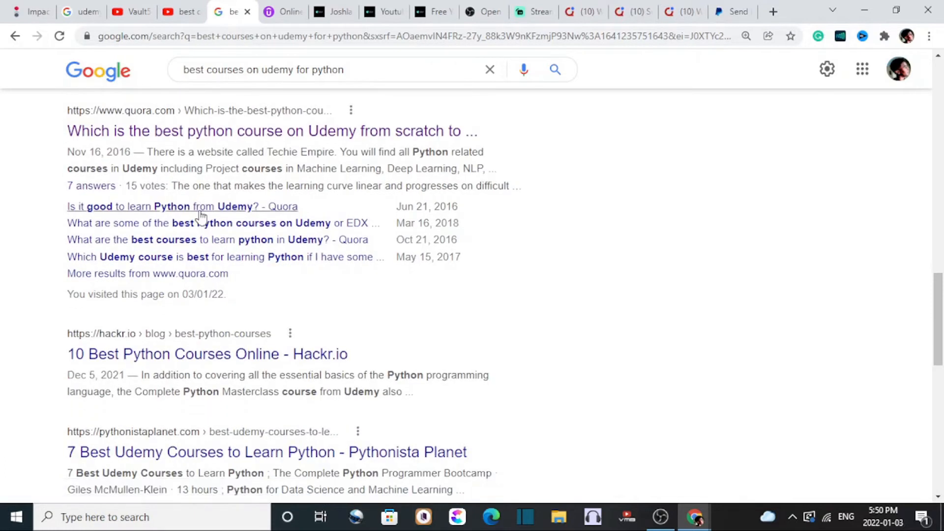
scroll(down, 3)
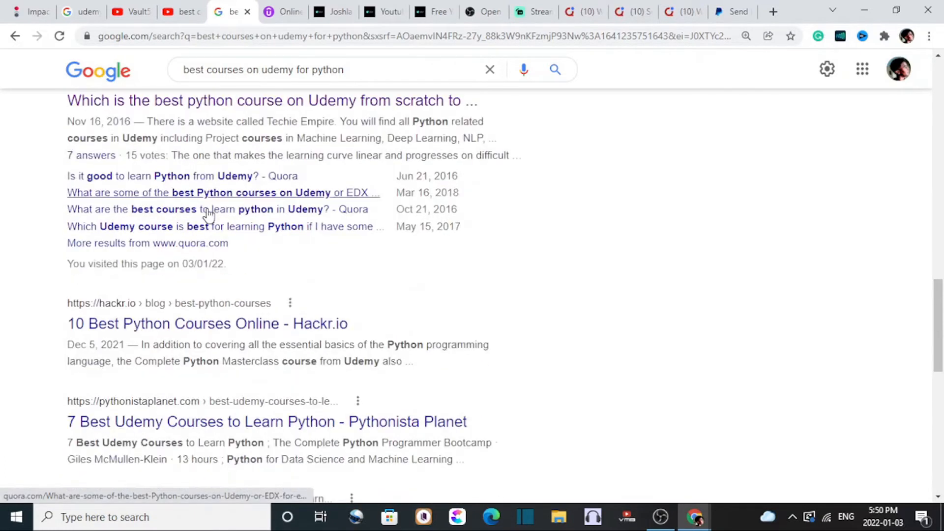
scroll(up, 3)
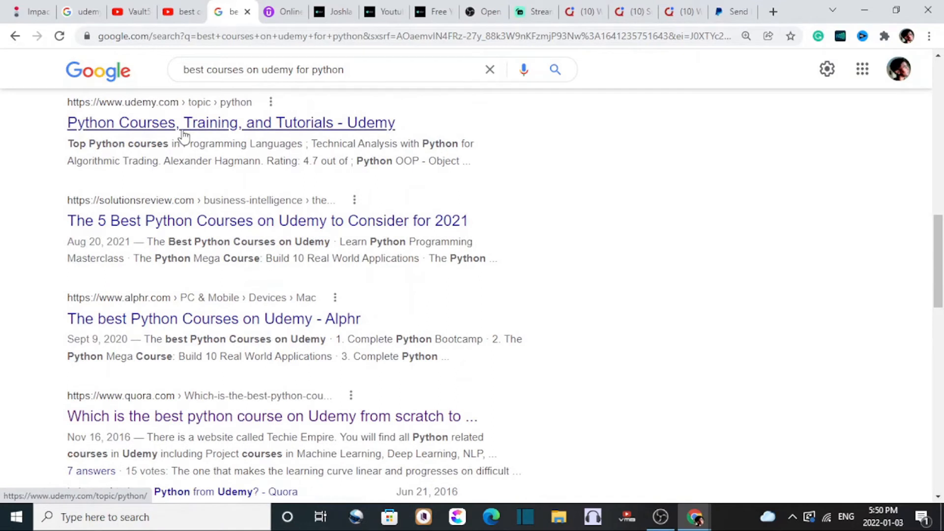
scroll(up, 3)
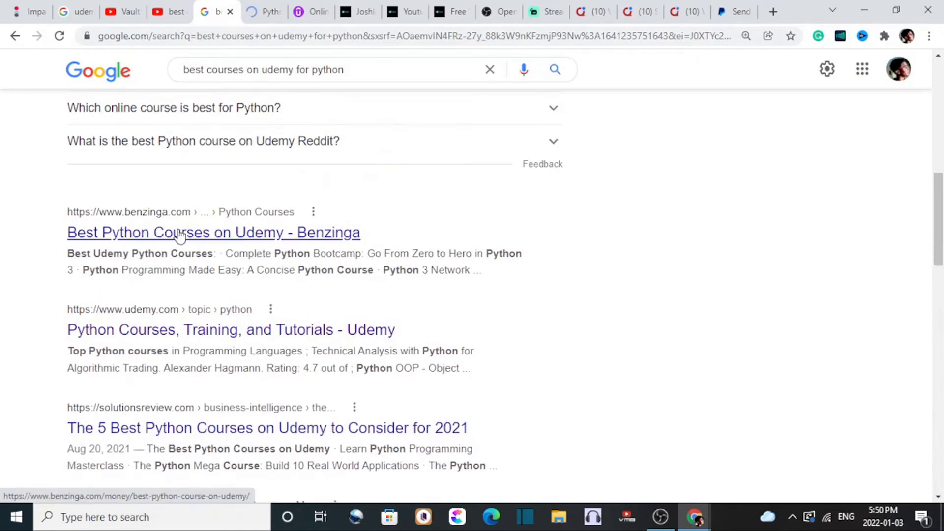
scroll(up, 3)
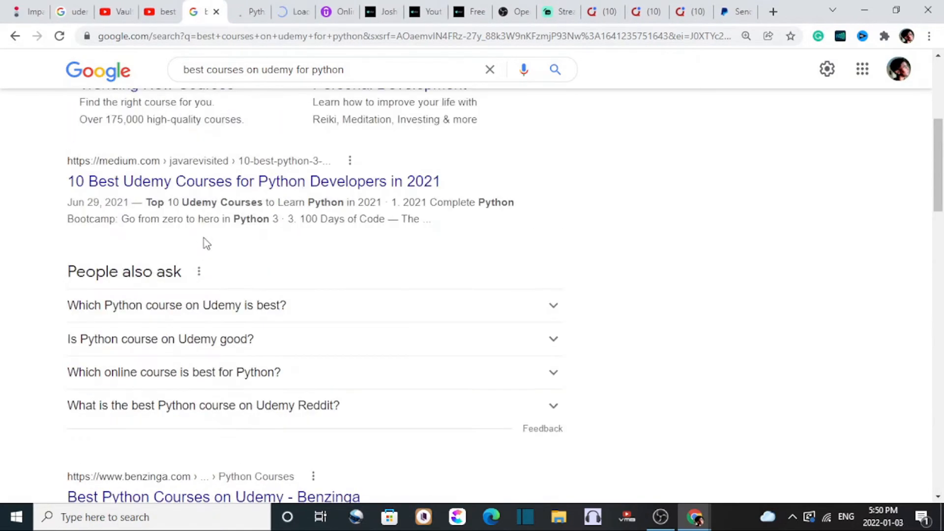
scroll(up, 3)
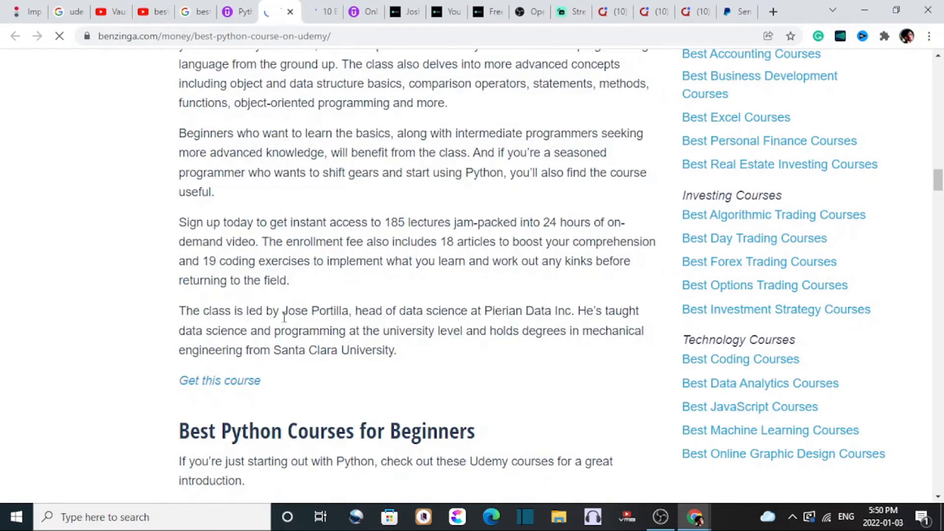
- Scroll through Benzinga's Best Python Courses for Beginners picks, then return to YouTube
scroll(down, 3)
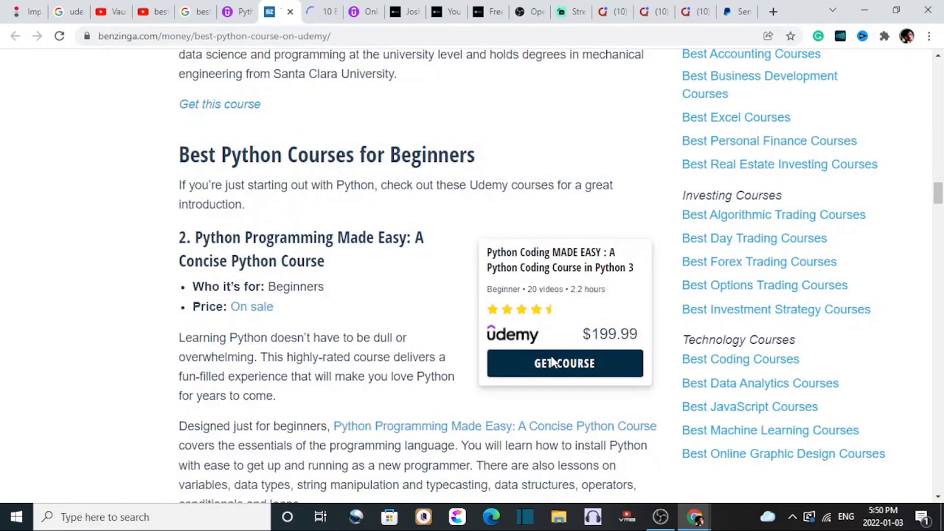
scroll(down, 3)
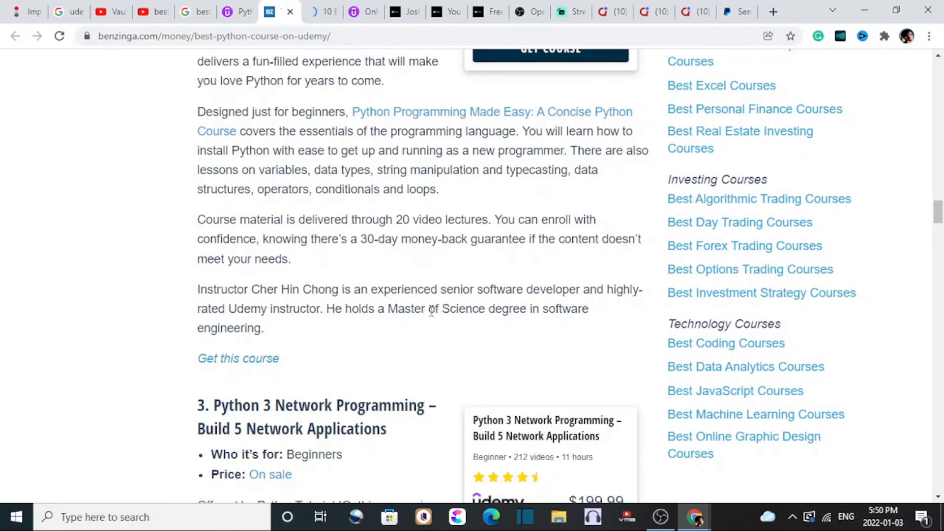
click(151, 12)
text(best course on udemy for abc)
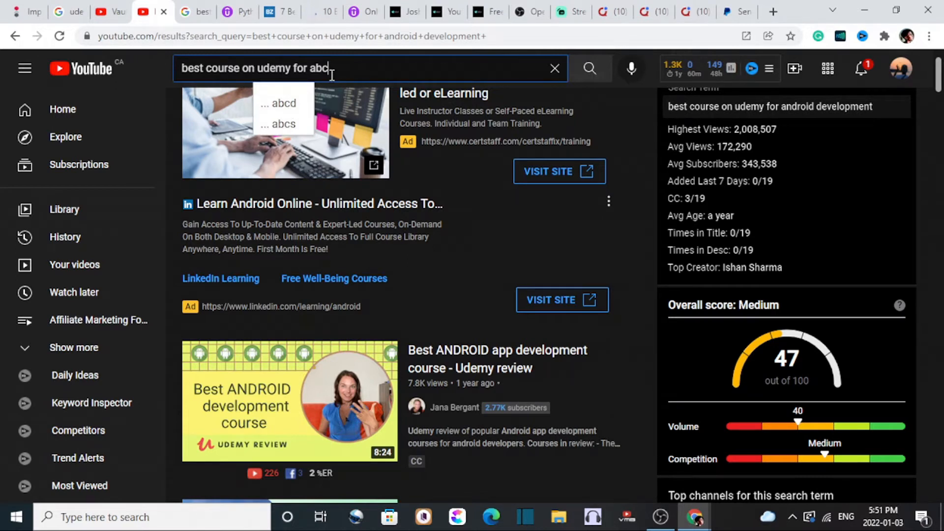
- Trim the query to 'best course on udemy for' and try letters to surface autocomplete topic suggestions
key(backspace)
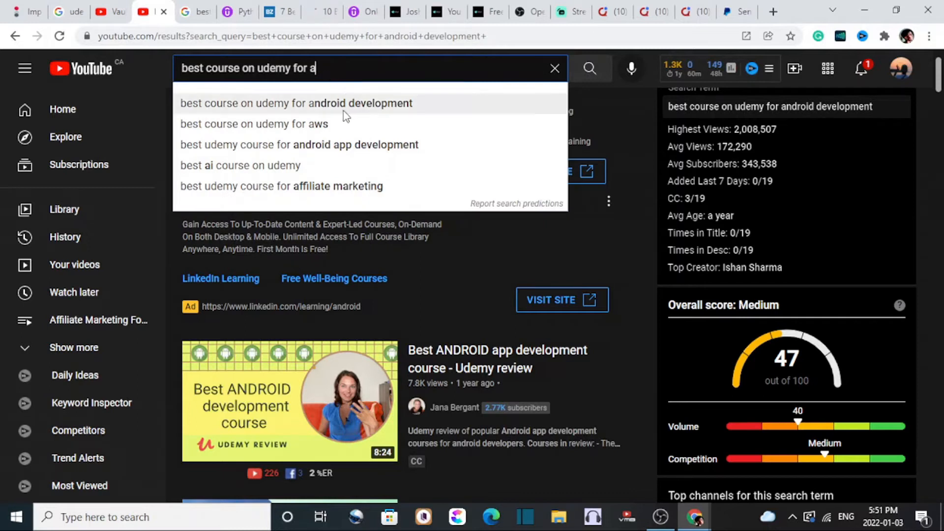
mouse_move(342, 145)
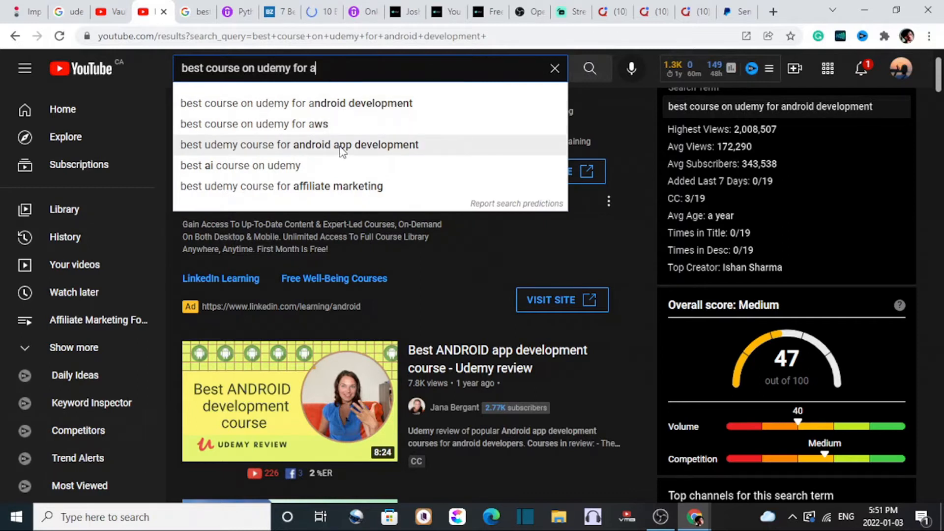
mouse_move(310, 194)
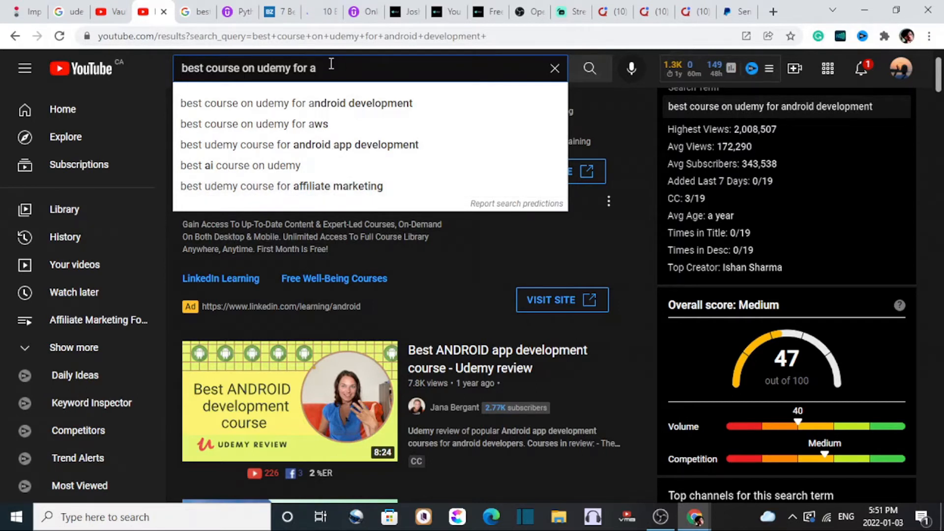
key(Backspace)
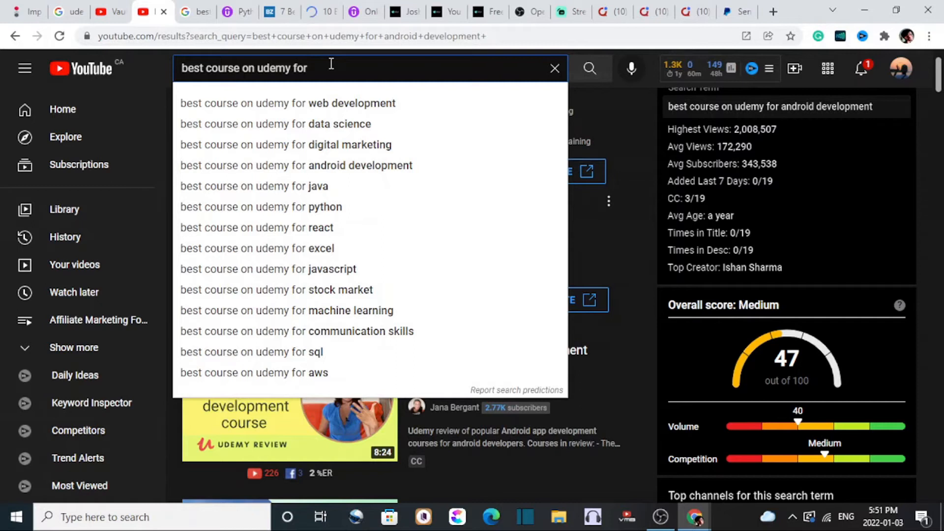
text(b)
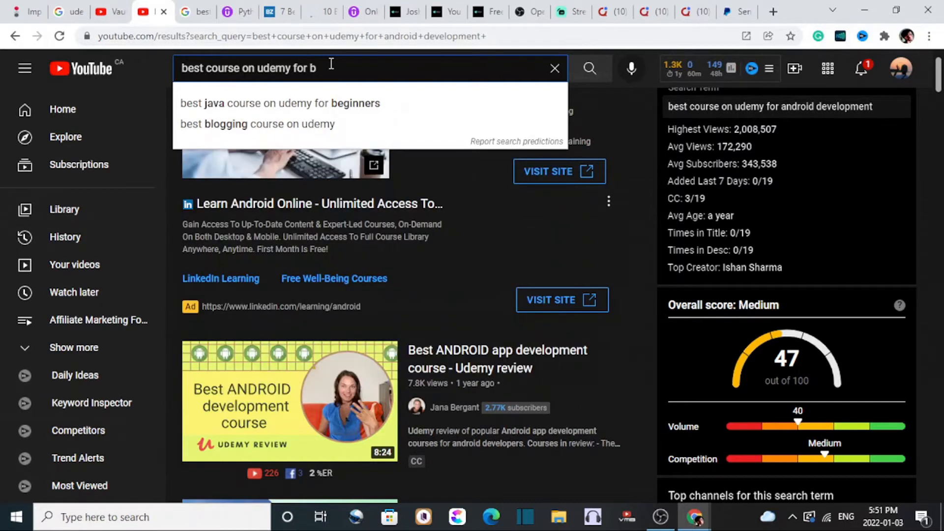
key(Backspace)
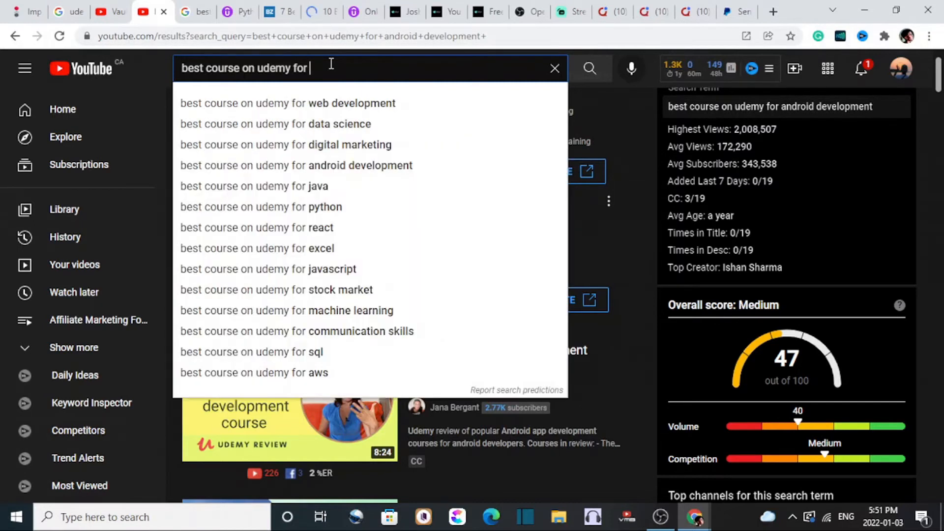
- Try 'c' for topic suggestions, then browse Impact's Education brands grid
text(c)
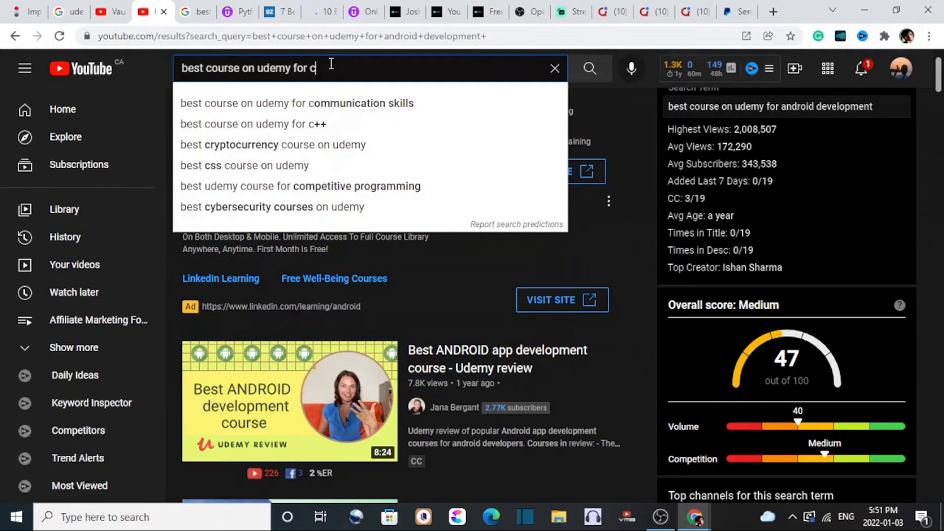
click(27, 12)
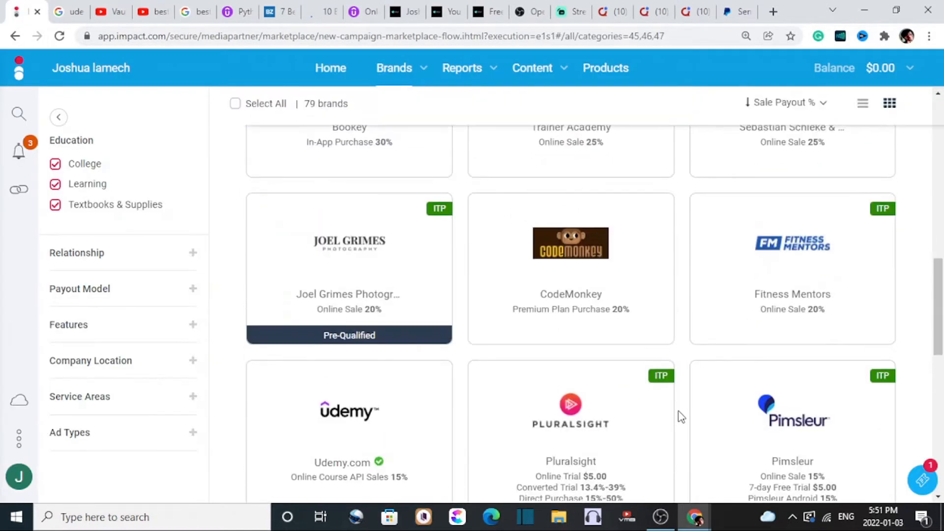
scroll(up, 3)
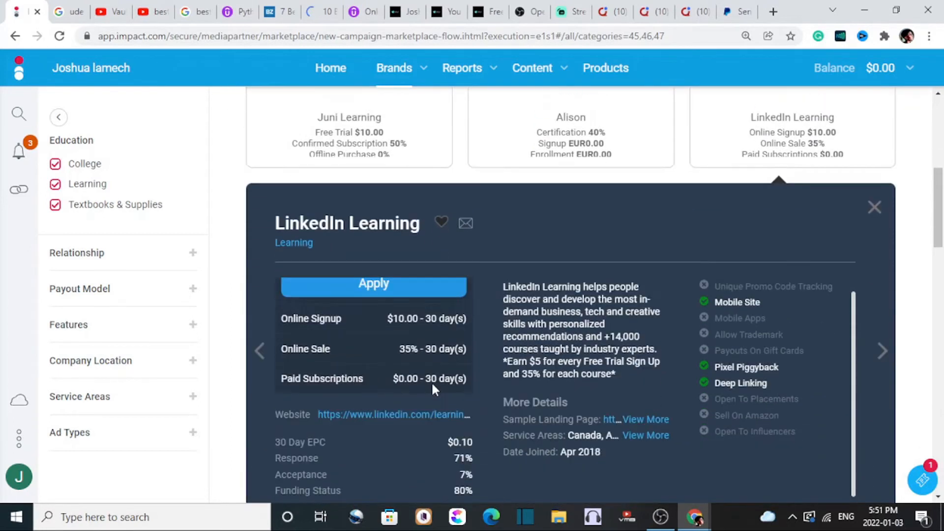
scroll(down, 3)
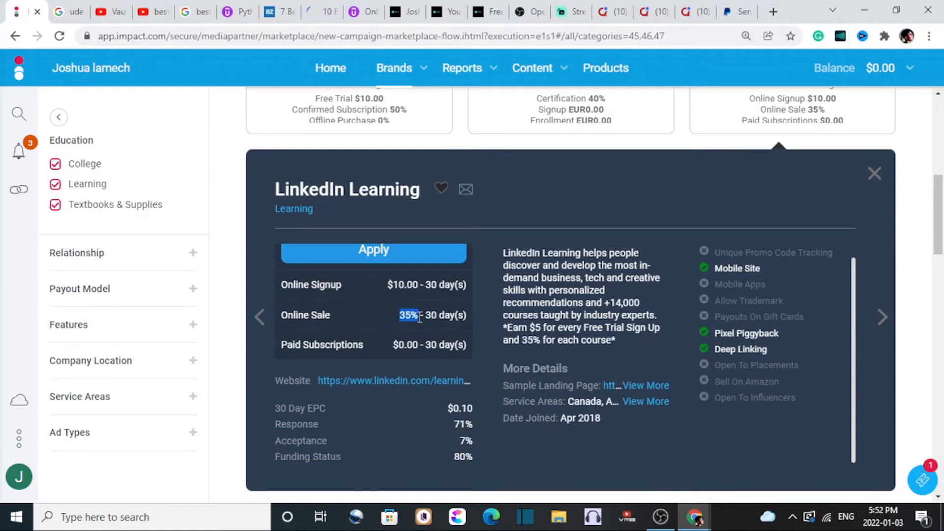
scroll(down, 3)
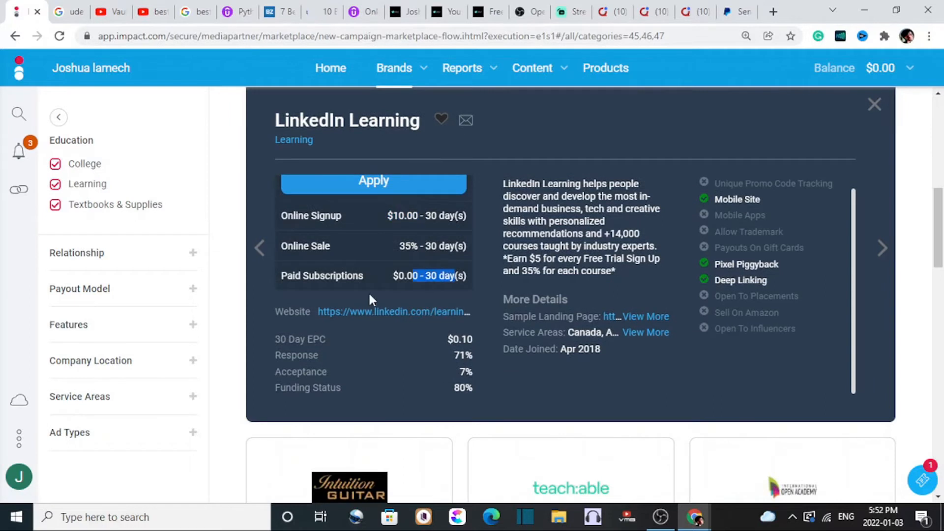
- View the LinkedIn Learning and Udemy.com commission details, close the panel and move to the Quora thread
scroll(down, 3)
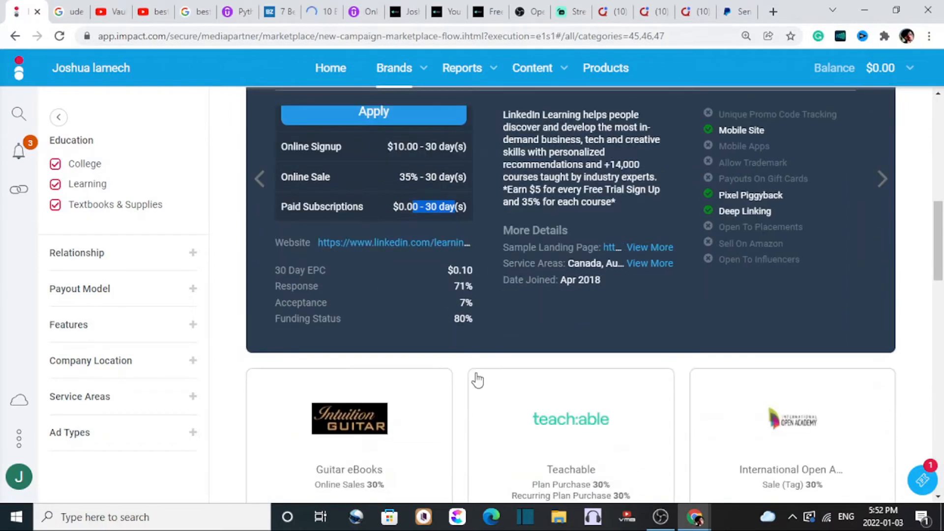
scroll(down, 3)
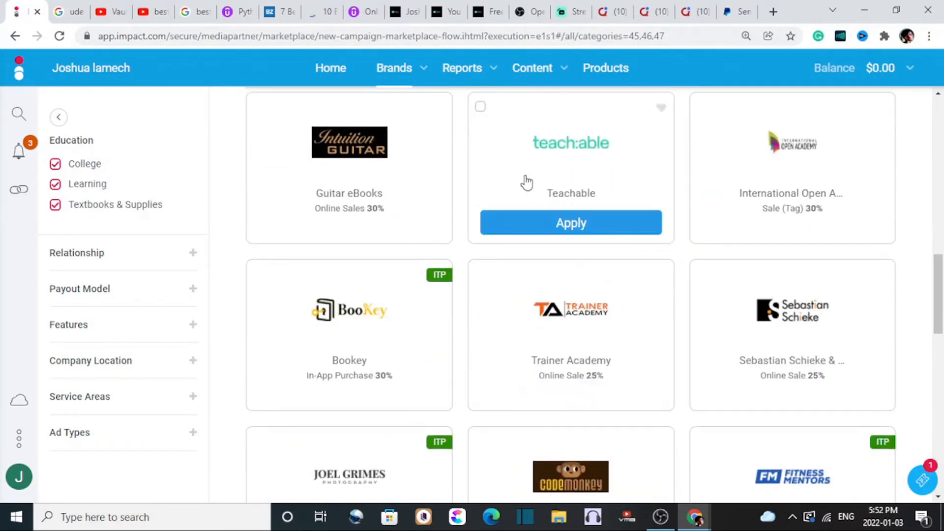
scroll(down, 3)
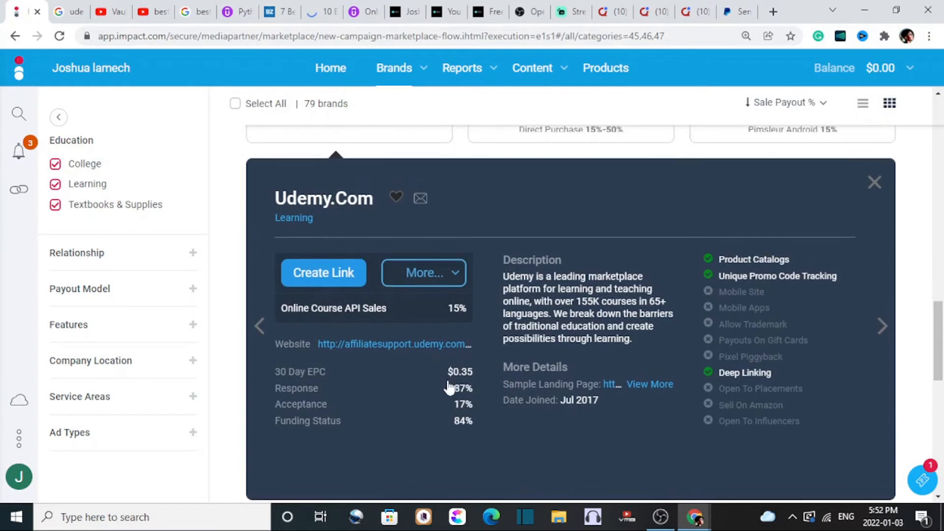
click(873, 182)
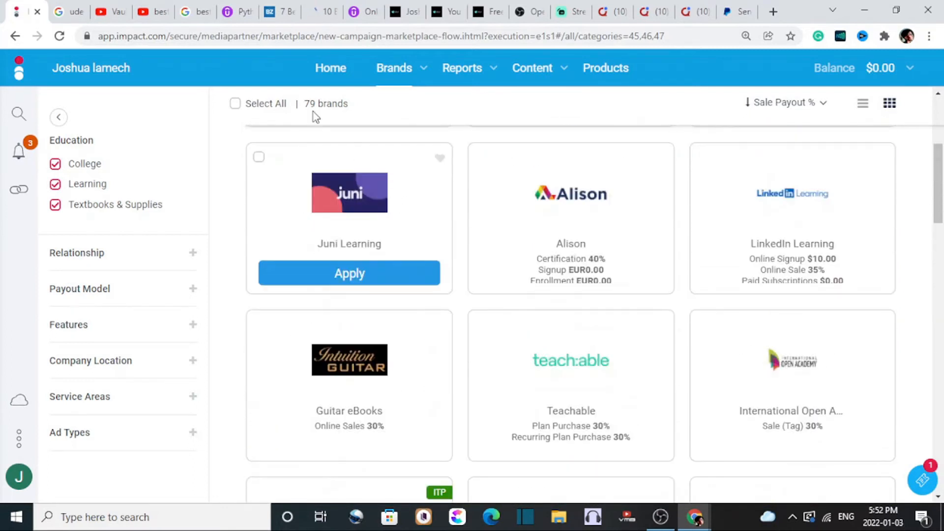
click(623, 12)
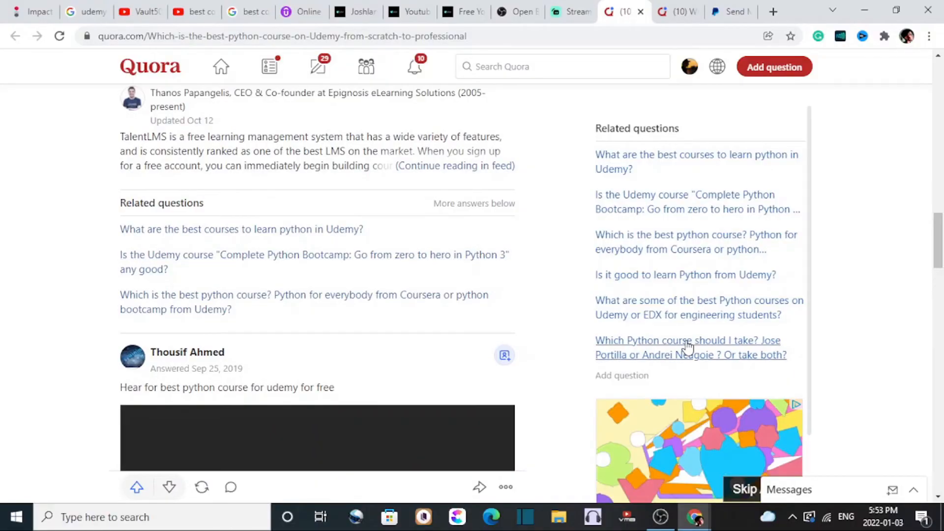
- Start an answer to the Quora question on the best Python course on Udemy, which has 7 answers
scroll(down, 3)
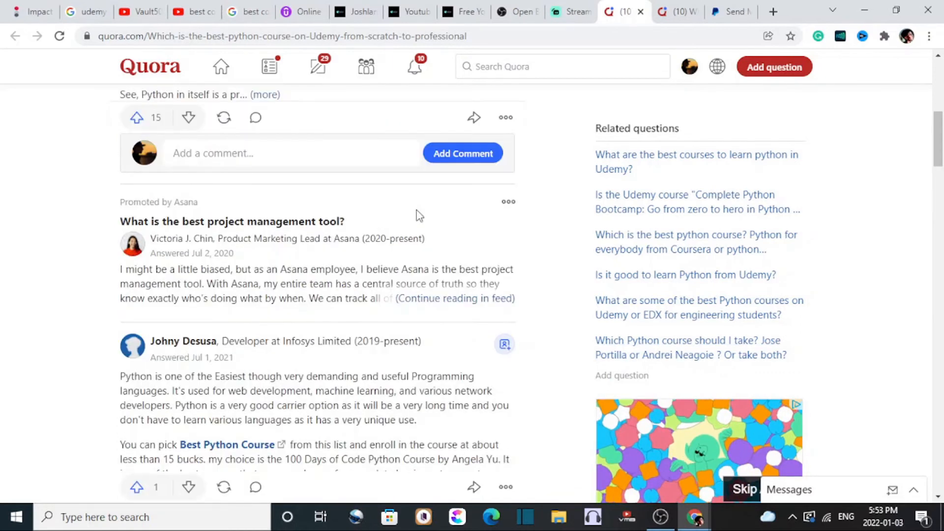
scroll(up, 3)
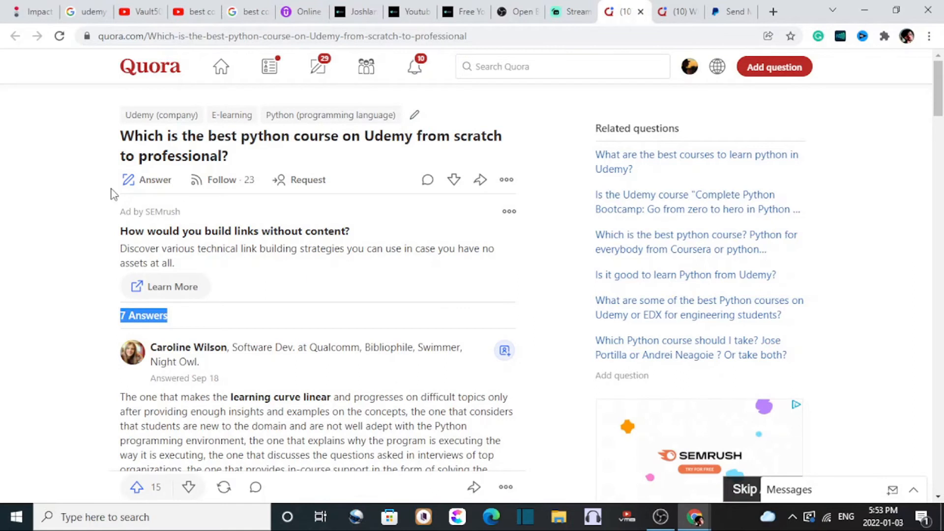
click(155, 179)
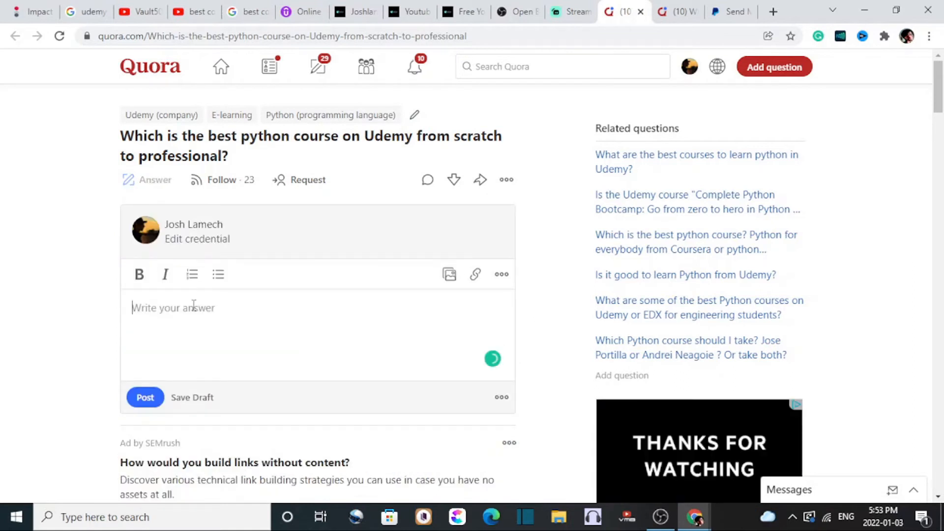
scroll(down, 3)
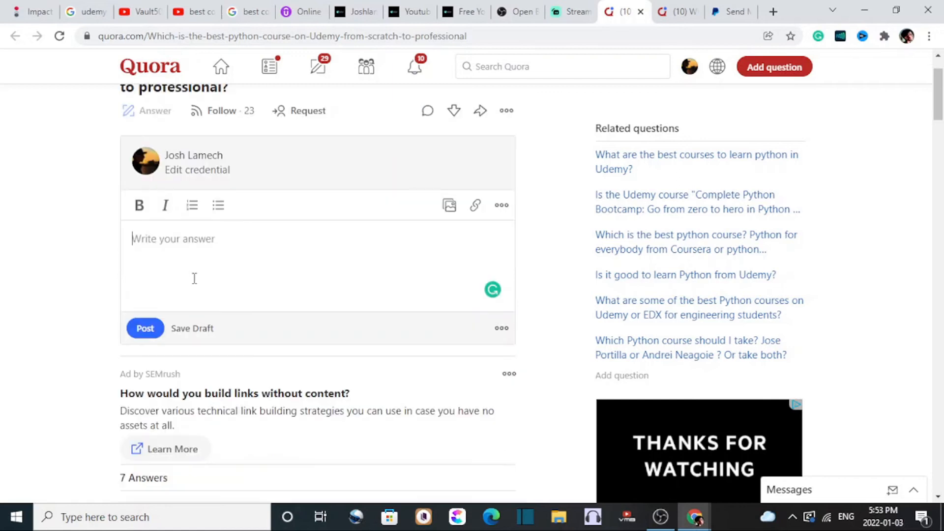
scroll(up, 3)
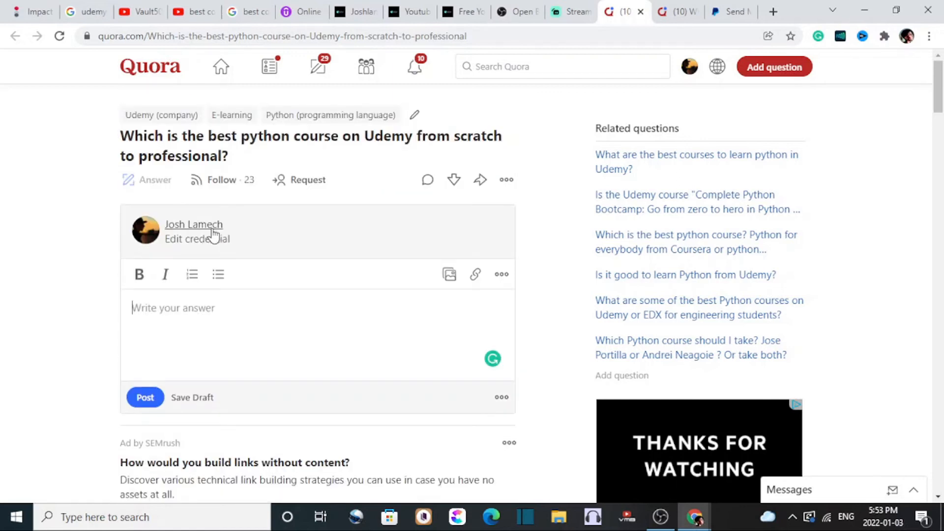
click(563, 66)
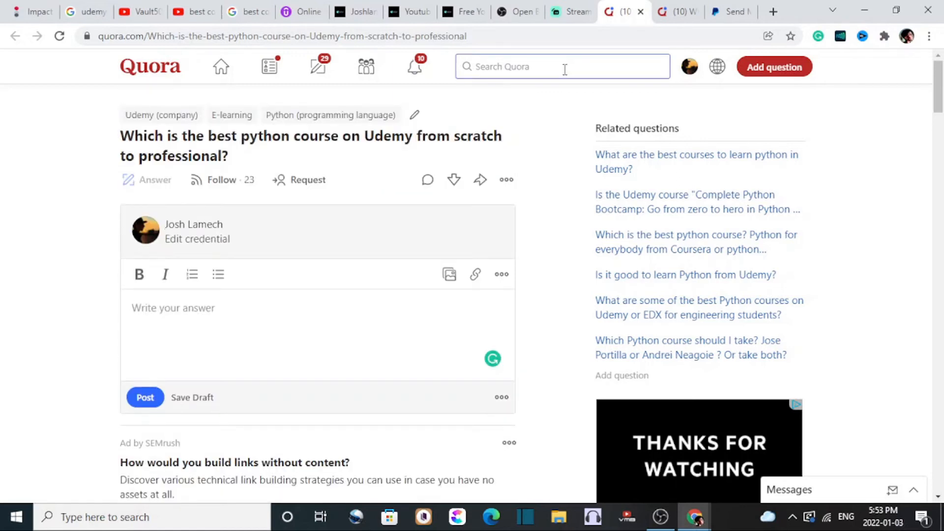
- Highlight the weight-loss question's 100+ Answers count, browse it, and return to the Python question
click(678, 11)
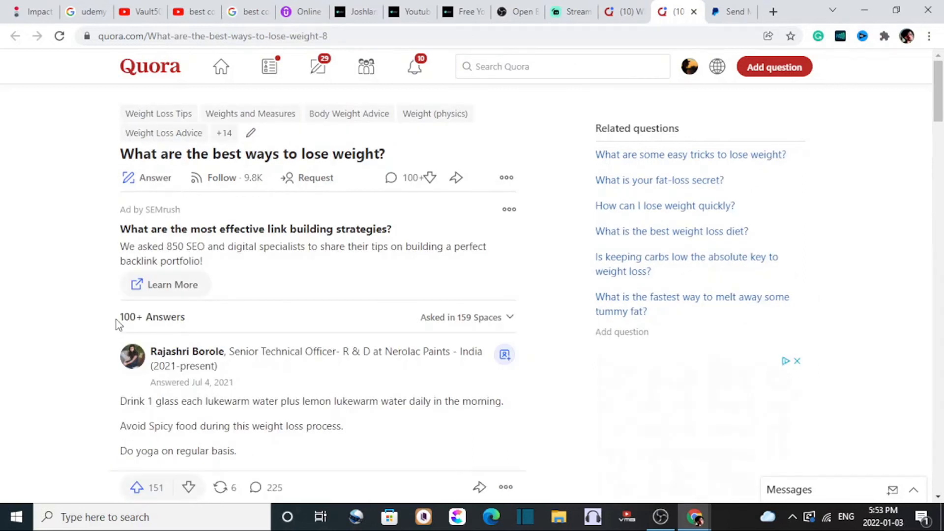
double_click(151, 317)
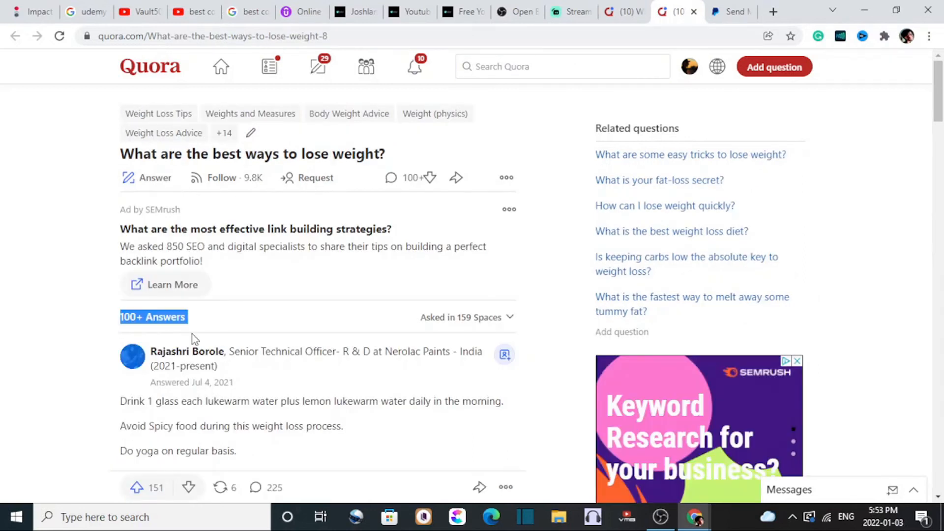
scroll(down, 3)
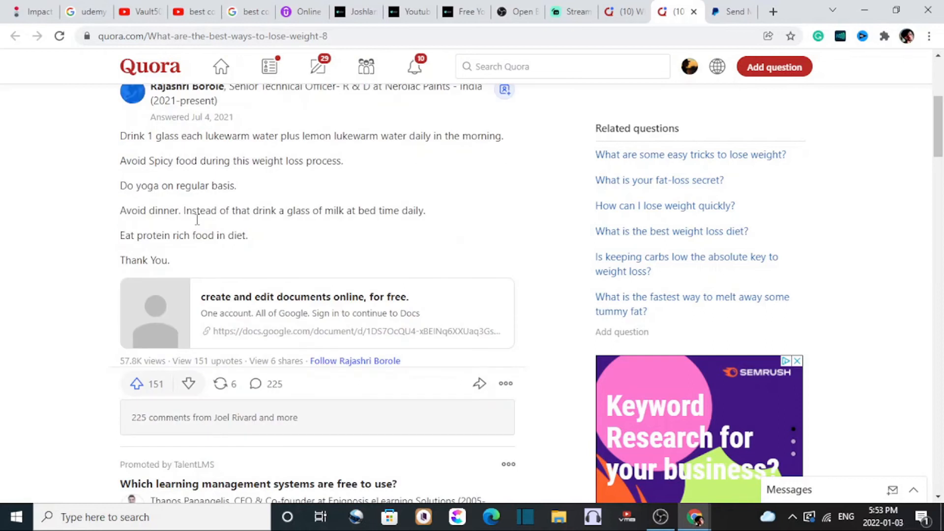
scroll(down, 3)
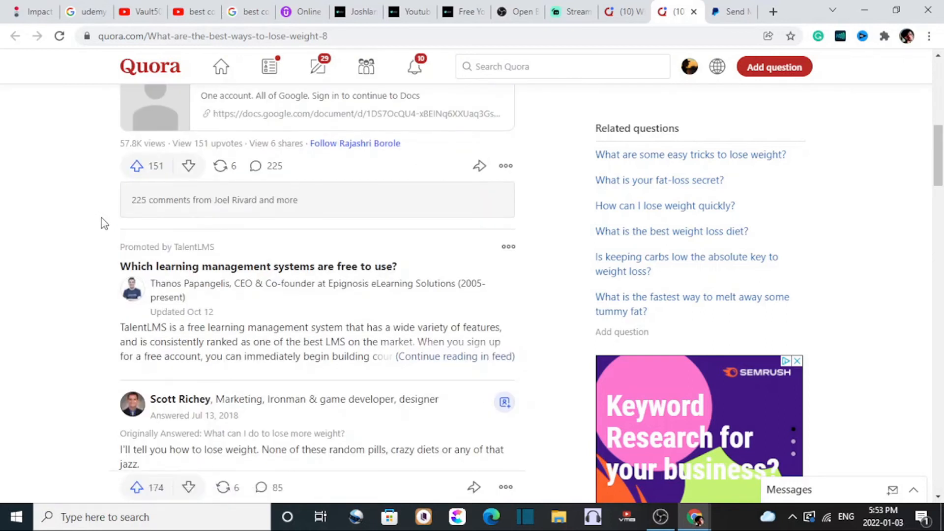
scroll(up, 3)
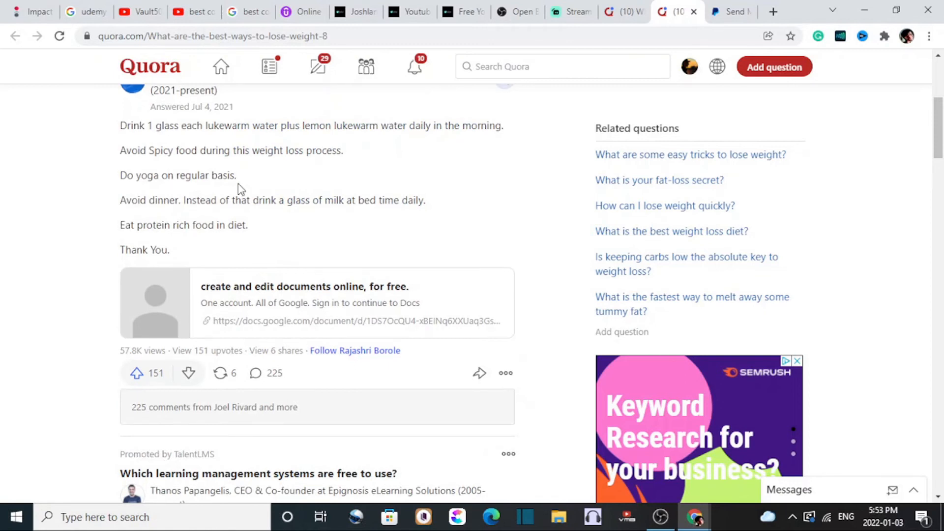
scroll(up, 3)
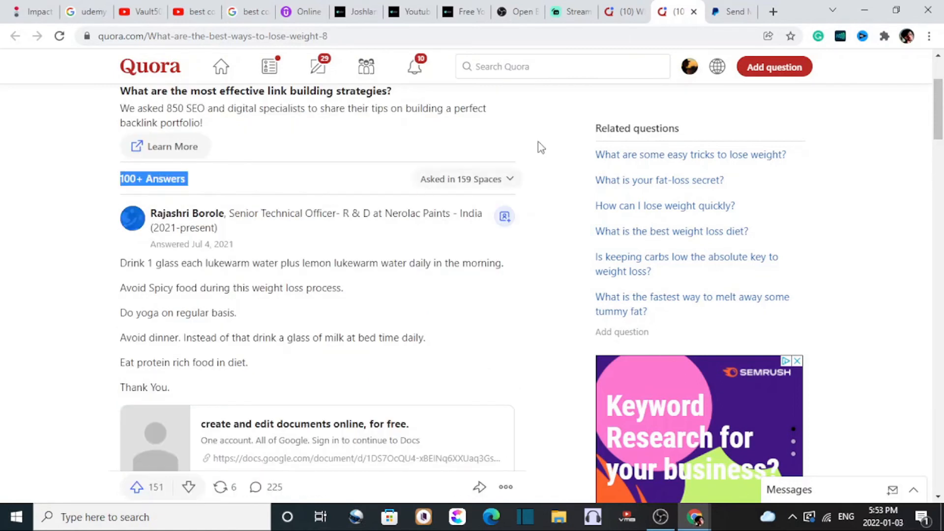
mouse_move(624, 12)
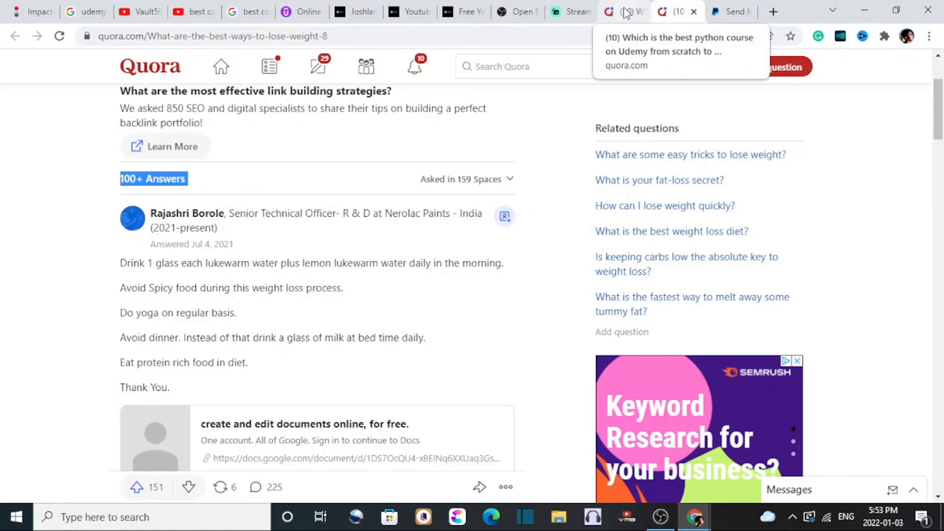
click(627, 11)
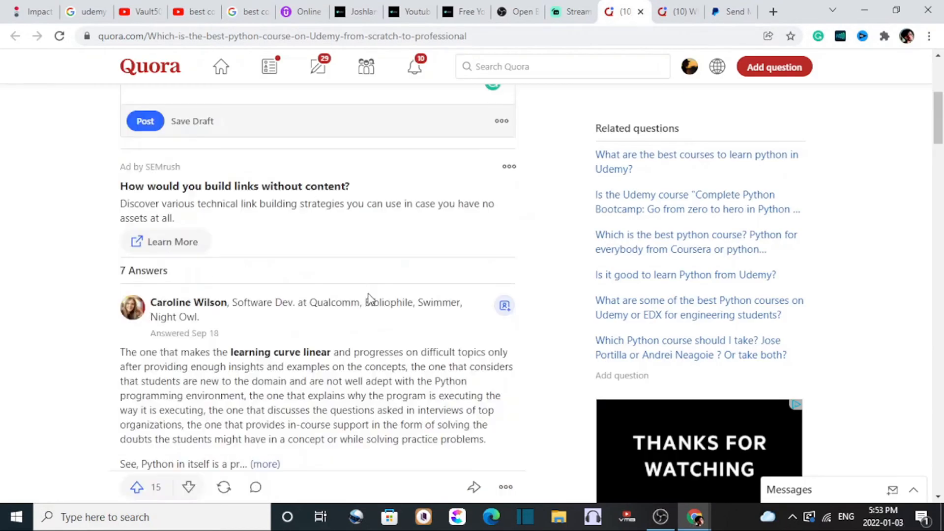
- Scroll the Josh Lamech channel's Videos tab down to its oldest Quora affiliate marketing uploads
click(178, 12)
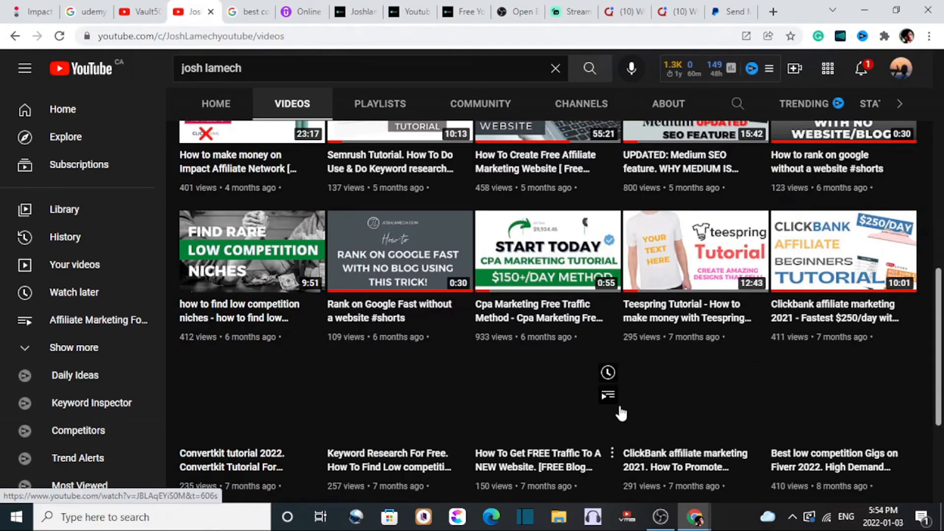
scroll(down, 3)
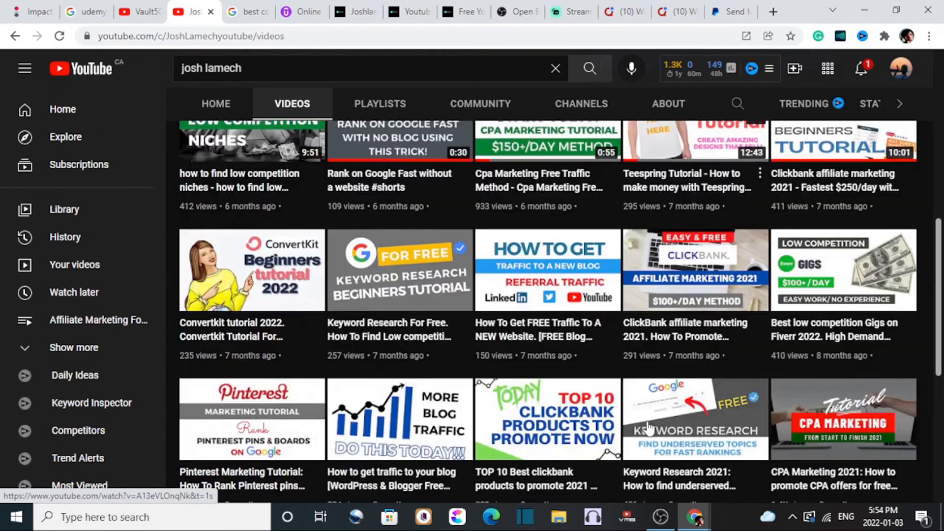
scroll(down, 3)
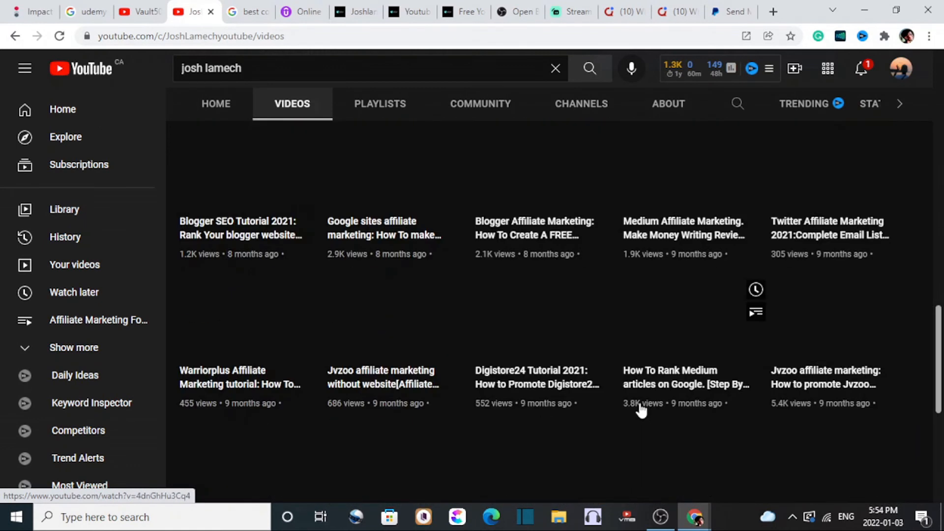
scroll(down, 3)
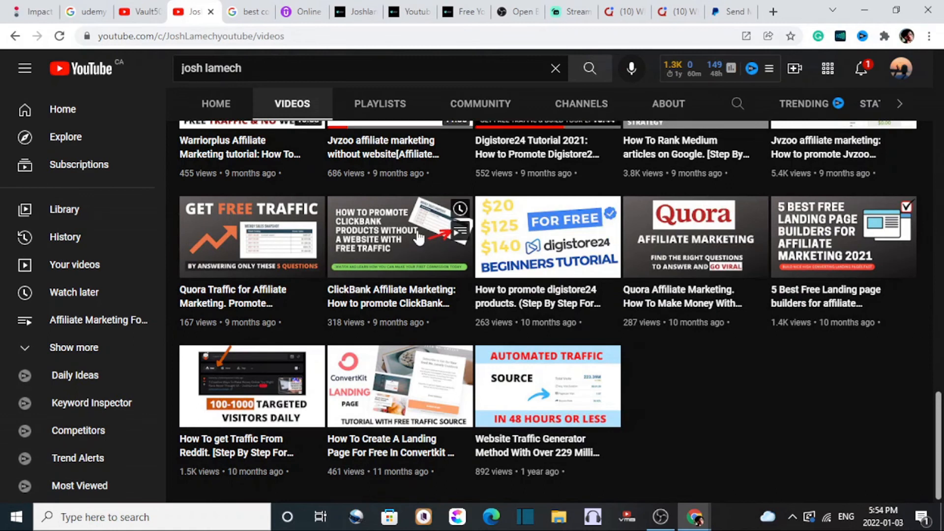
mouse_move(681, 253)
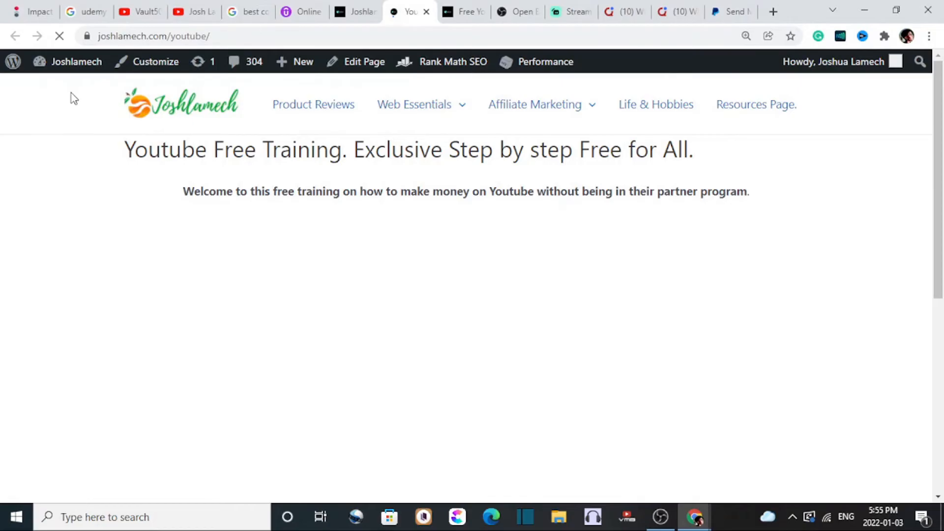
mouse_move(573, 172)
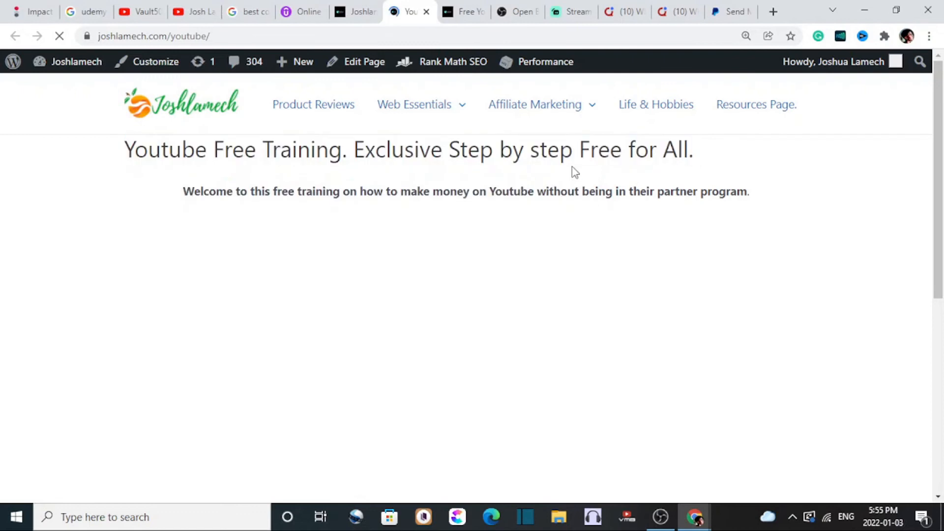
- Highlight the YouTube Free Training headline on joshlamech.com and scroll to the embedded training video
double_click(558, 192)
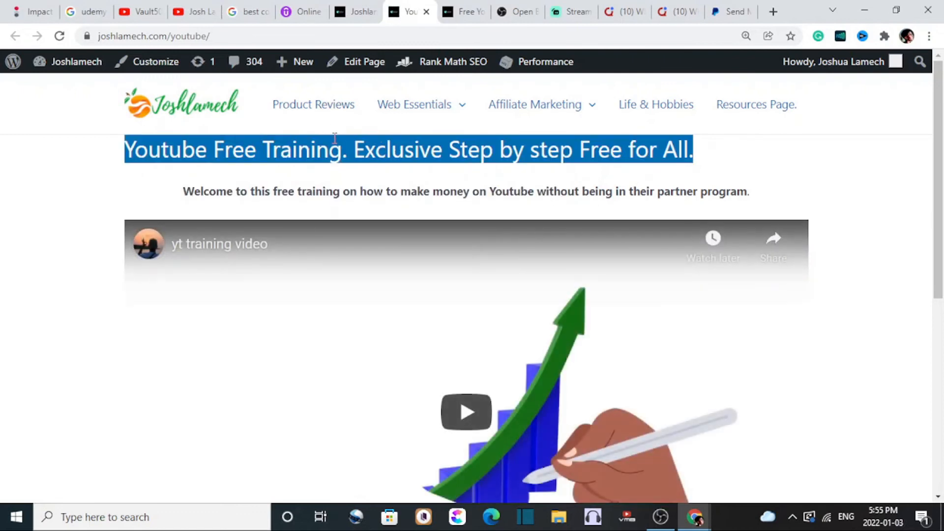
scroll(down, 3)
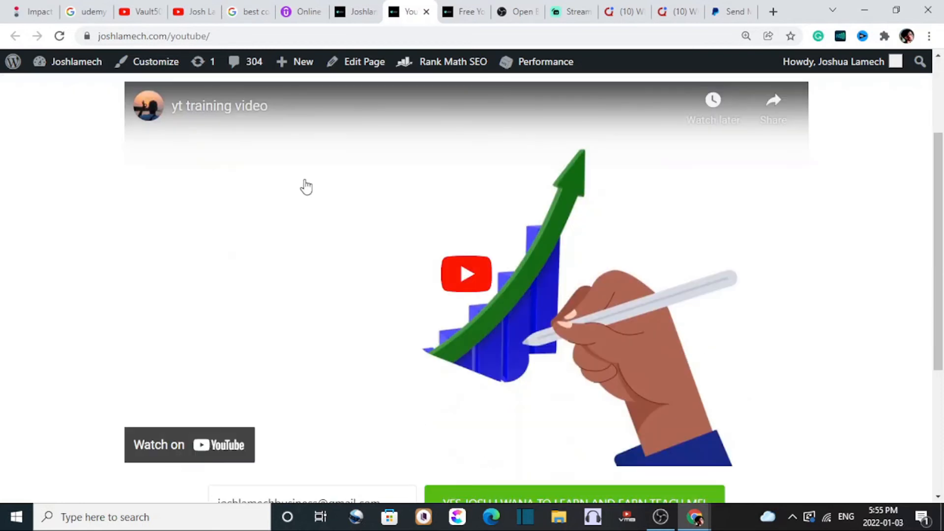
scroll(down, 3)
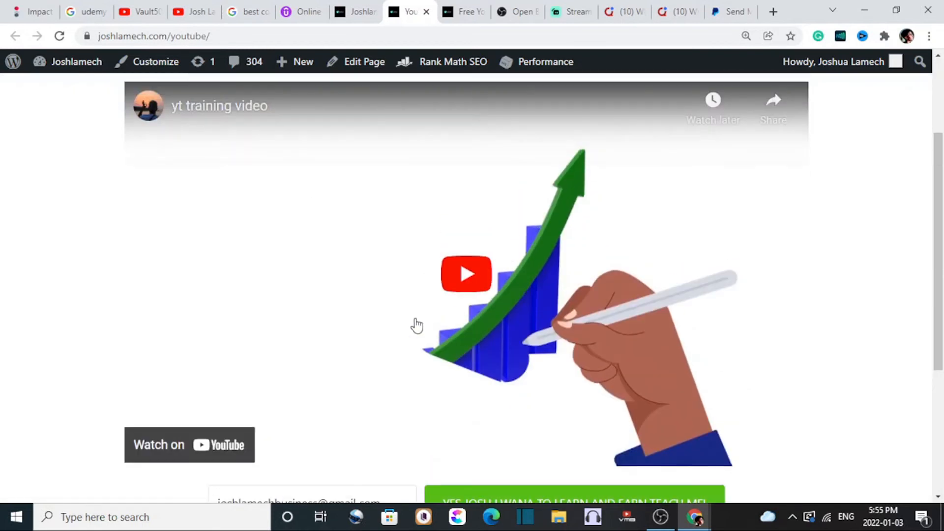
mouse_move(375, 325)
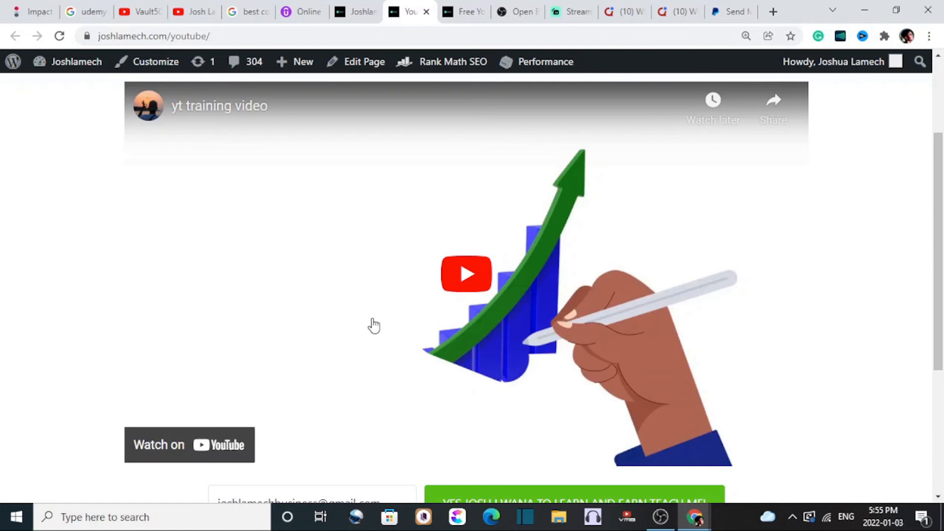
- Scroll to the Table of Contents listing lessons from Find your Niche through Google sites
scroll(down, 3)
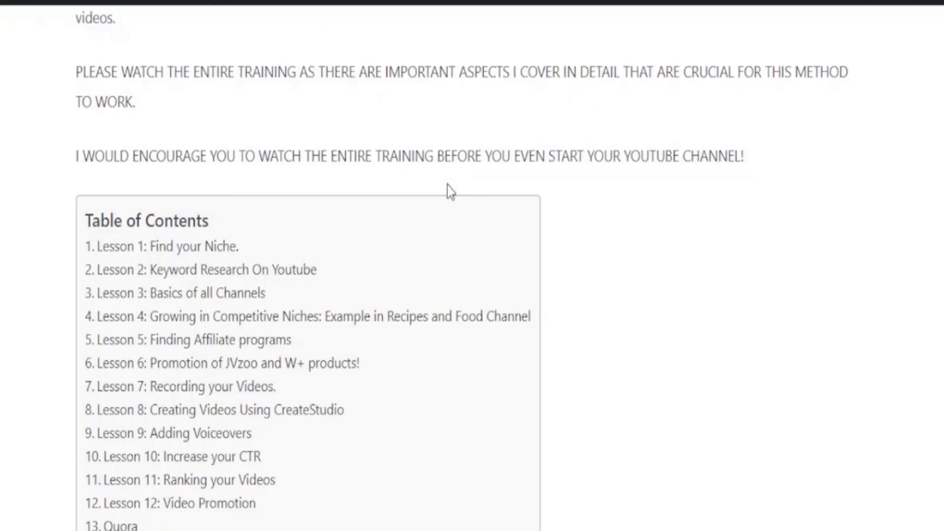
mouse_move(206, 270)
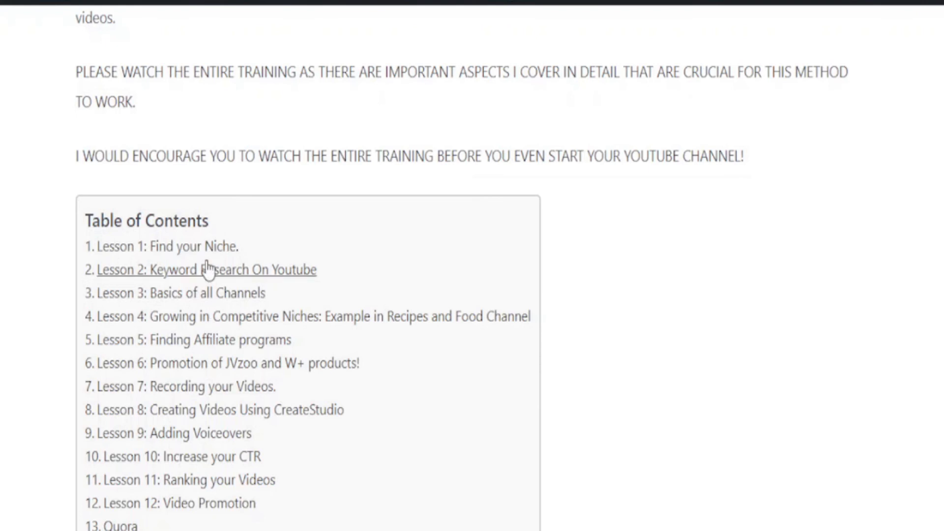
mouse_move(202, 437)
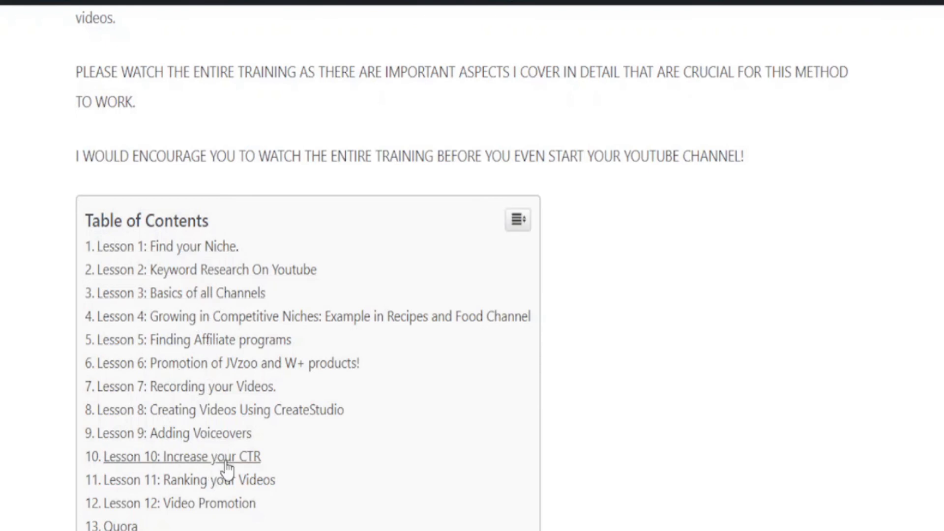
scroll(down, 3)
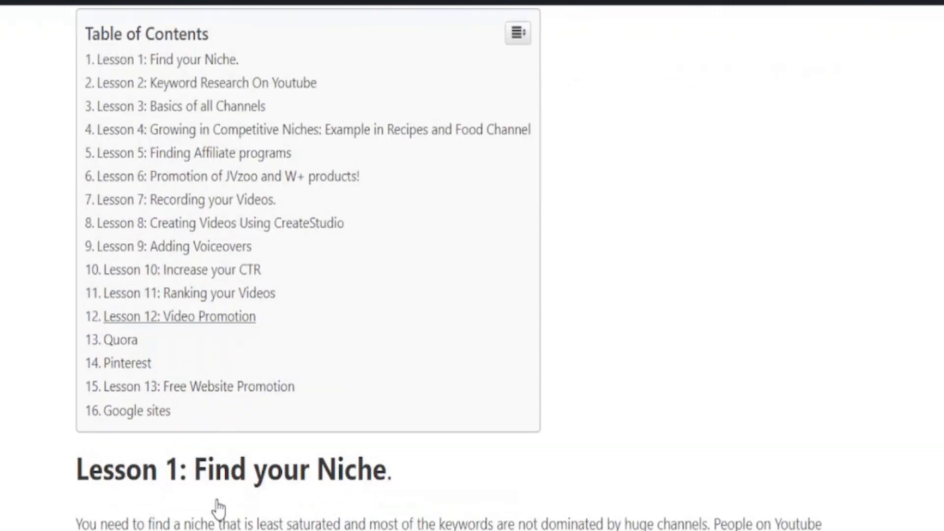
mouse_move(394, 25)
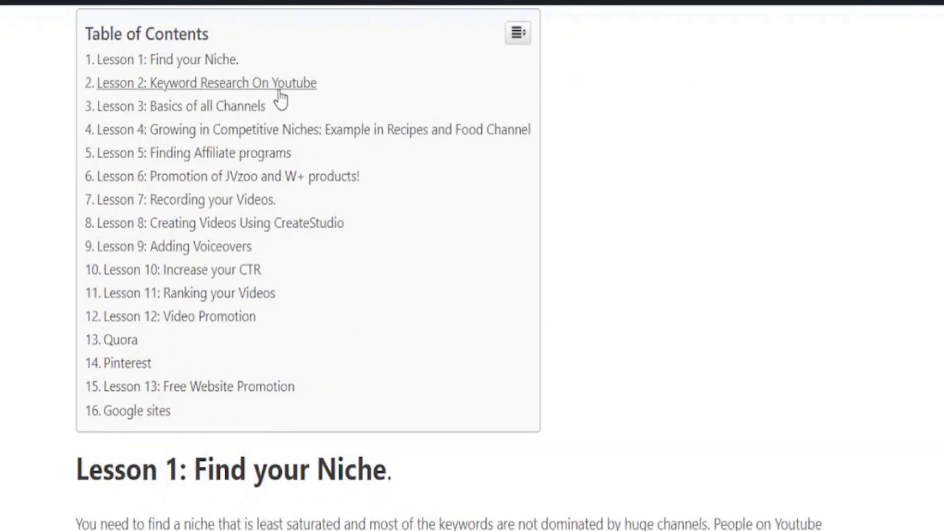
mouse_move(366, 167)
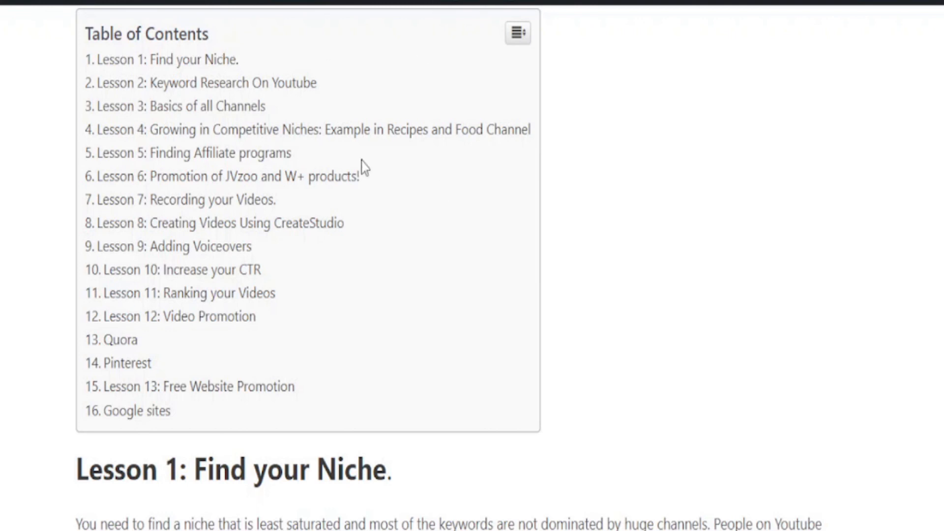
- Switch back to the YouTube tab and bring the Josh Lamech Videos page up to its banner
click(181, 12)
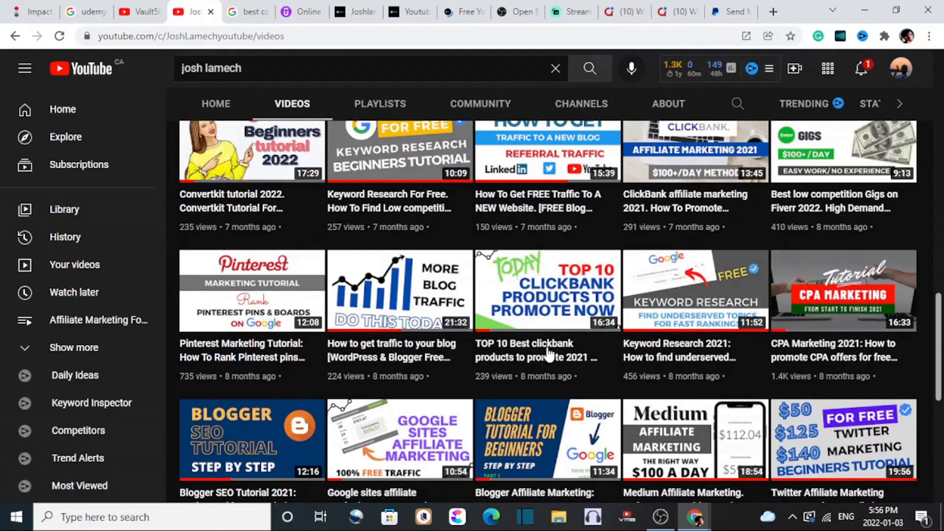
scroll(up, 3)
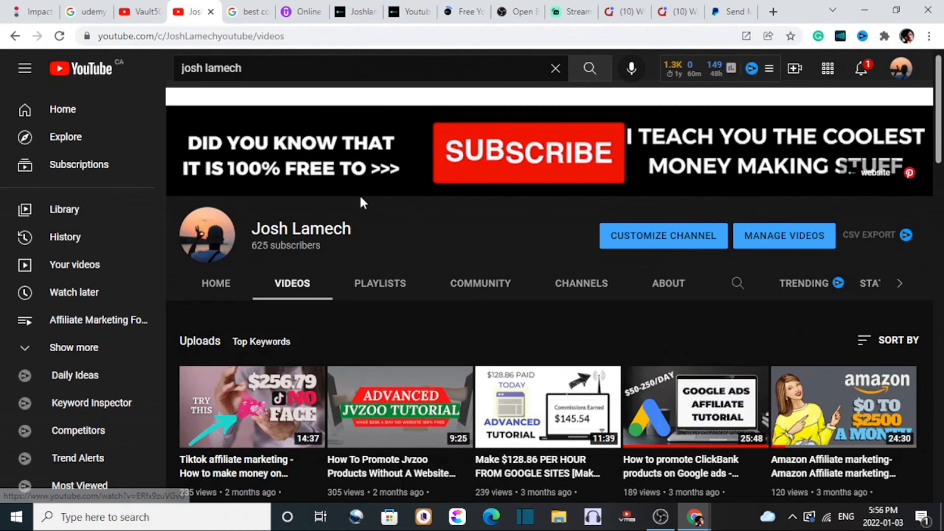
scroll(down, 3)
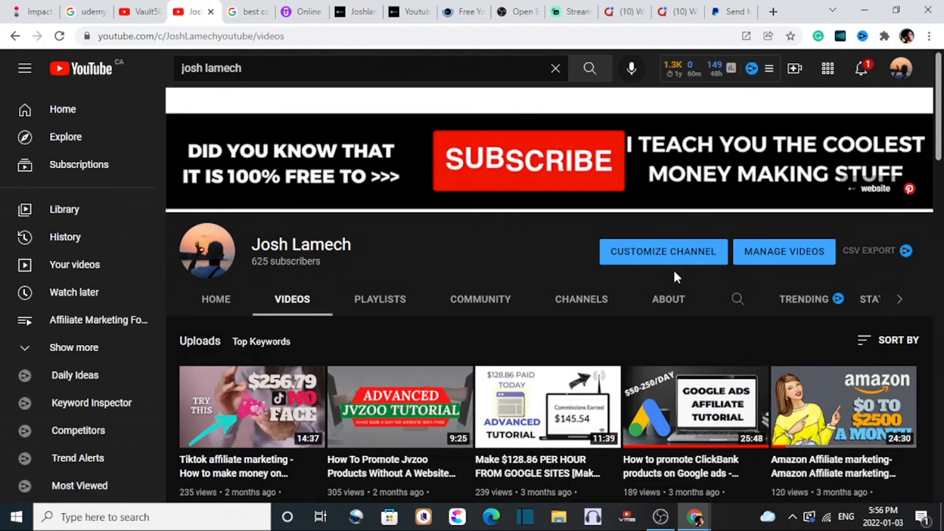
mouse_move(650, 342)
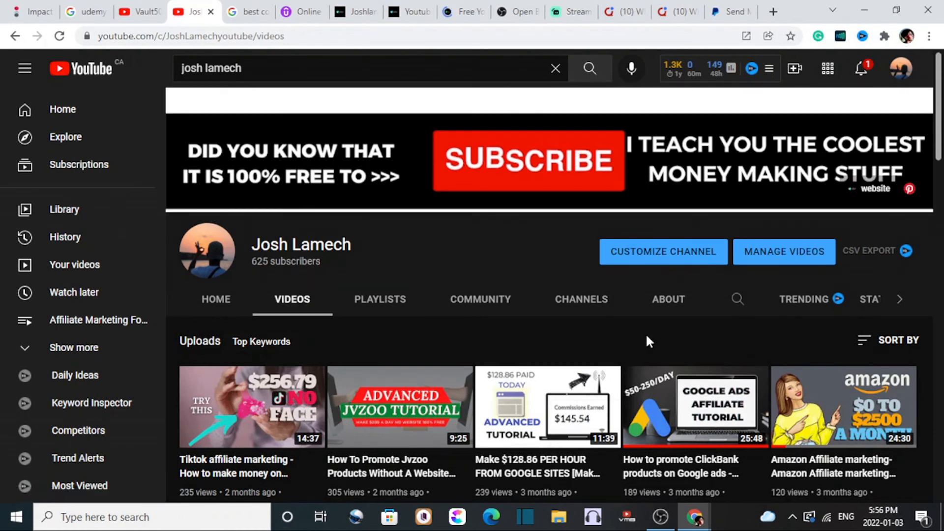
- Open the Josh Lamech channel from the "joshlamech" results and list its five created playlists
click(589, 67)
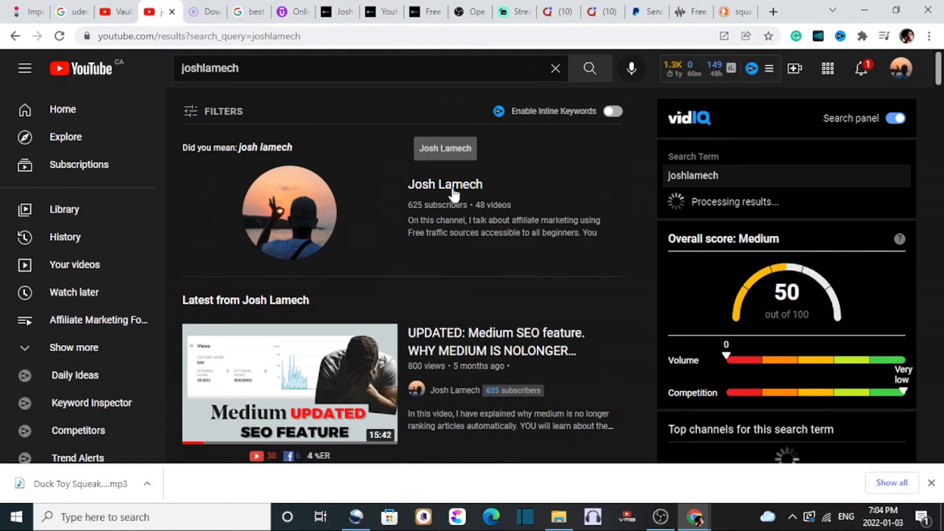
click(444, 184)
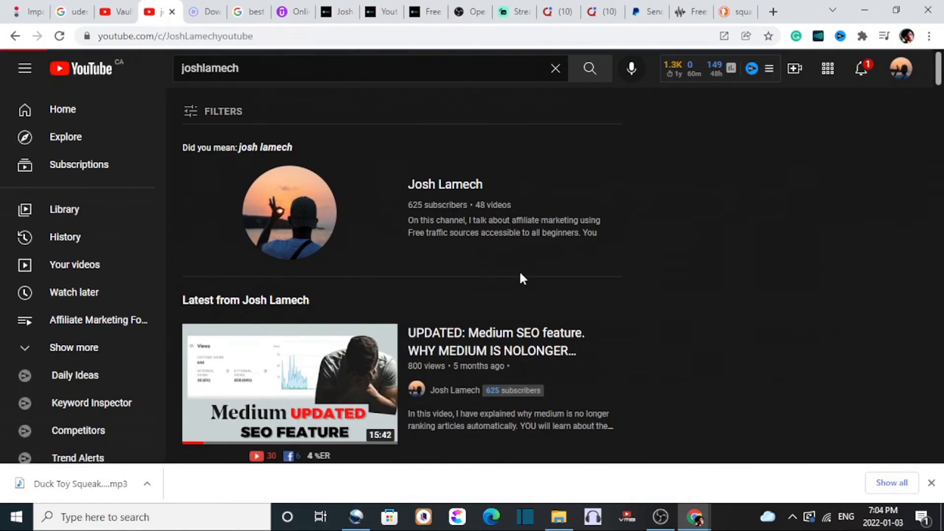
click(444, 184)
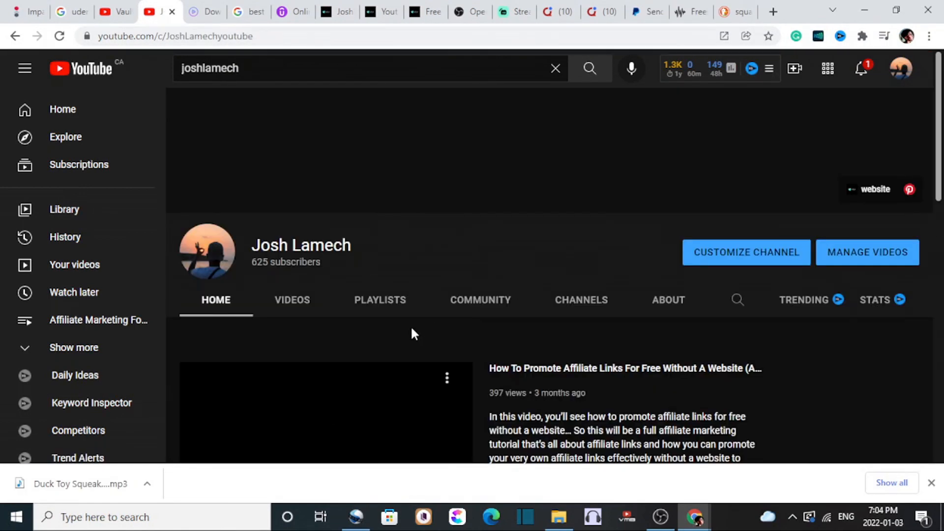
click(379, 300)
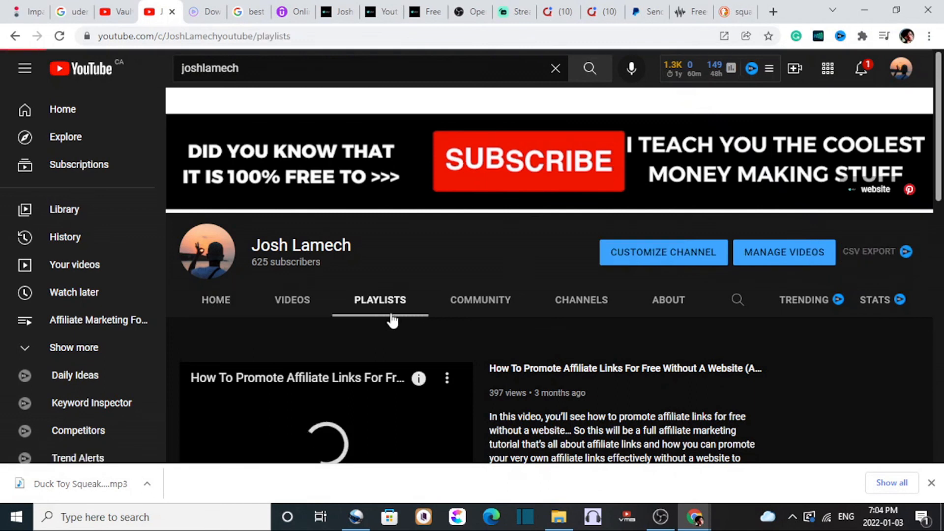
scroll(down, 3)
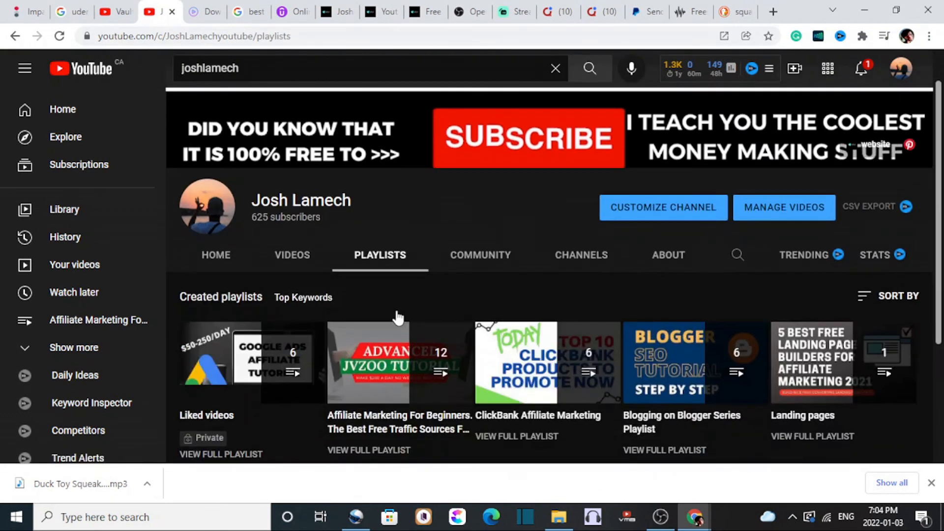